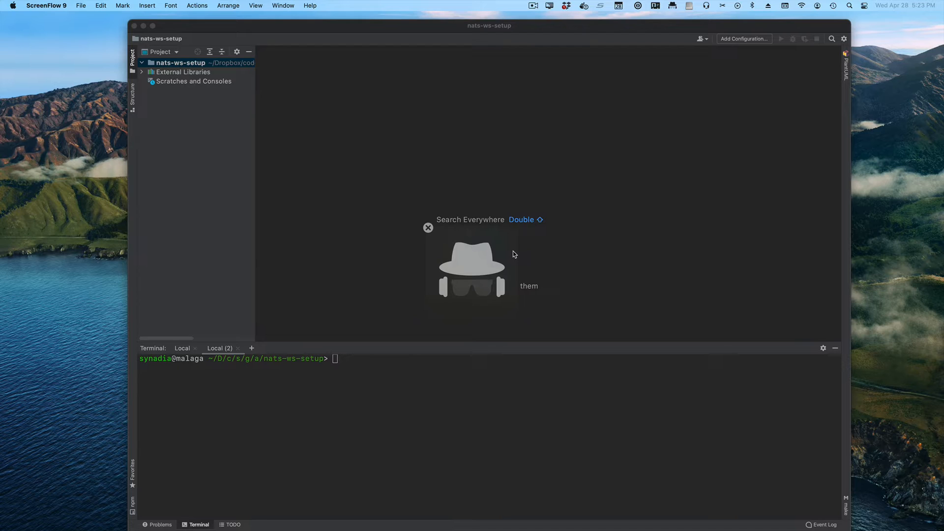
{"action": "mouse_move", "coordinate": [455, 377]}
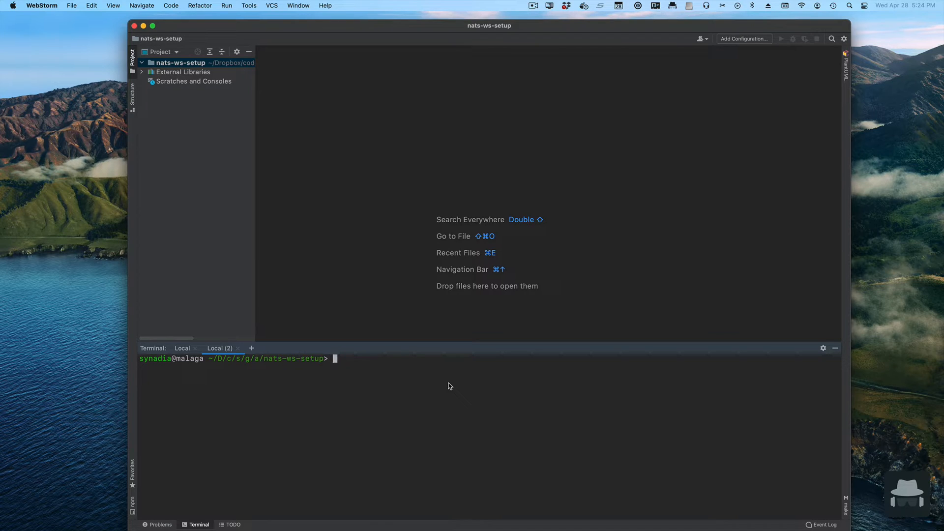
- Create nats.conf via touch and fill it with websocket: { port: 8080 }
{"action": "type", "text": "touch nats.conf"}
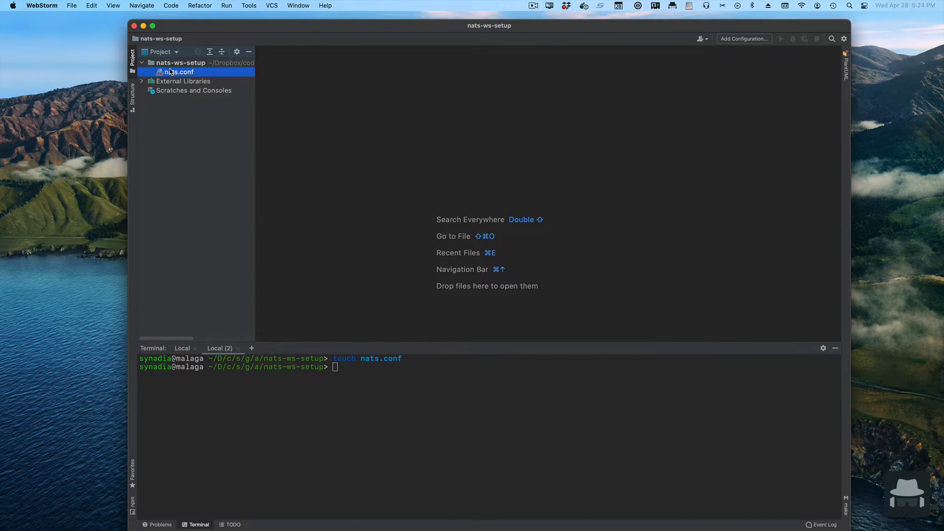
{"action": "double_click", "coordinate": [178, 72]}
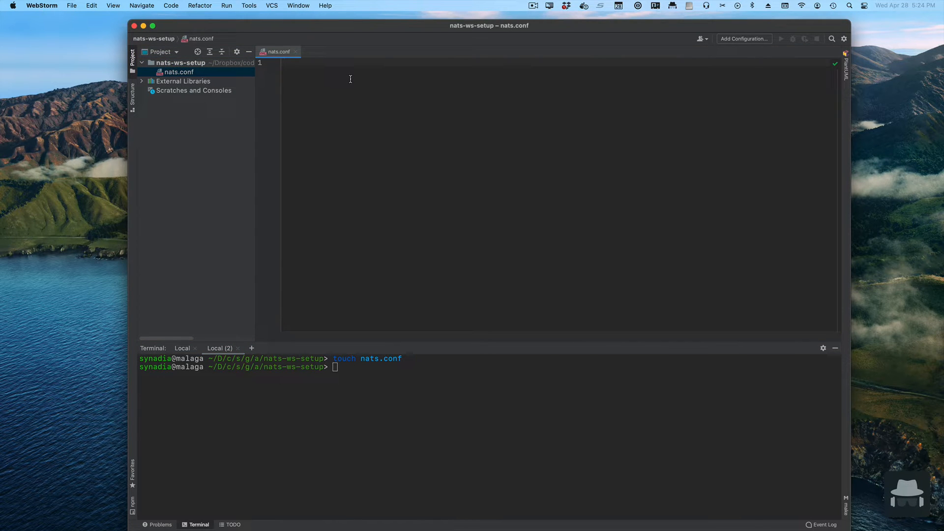
{"action": "type", "text": "websocket"}
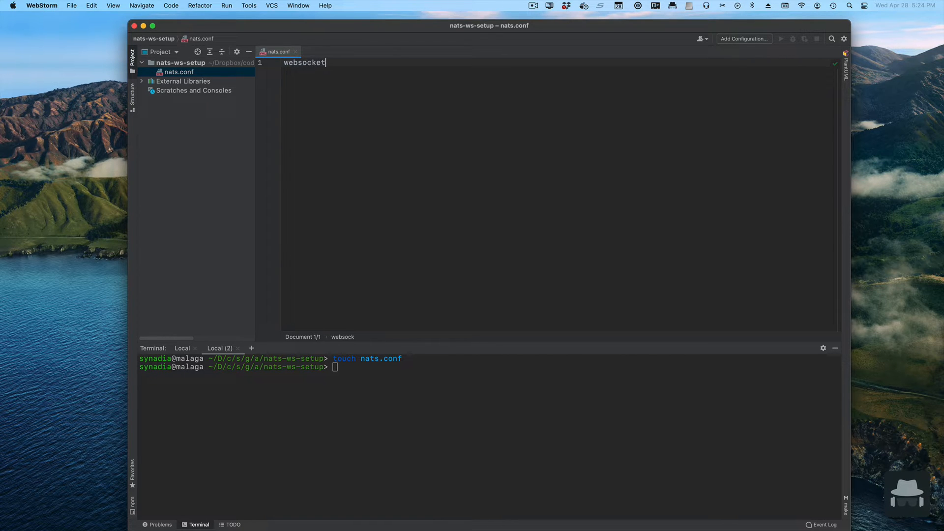
{"action": "type", "text": ": {"}
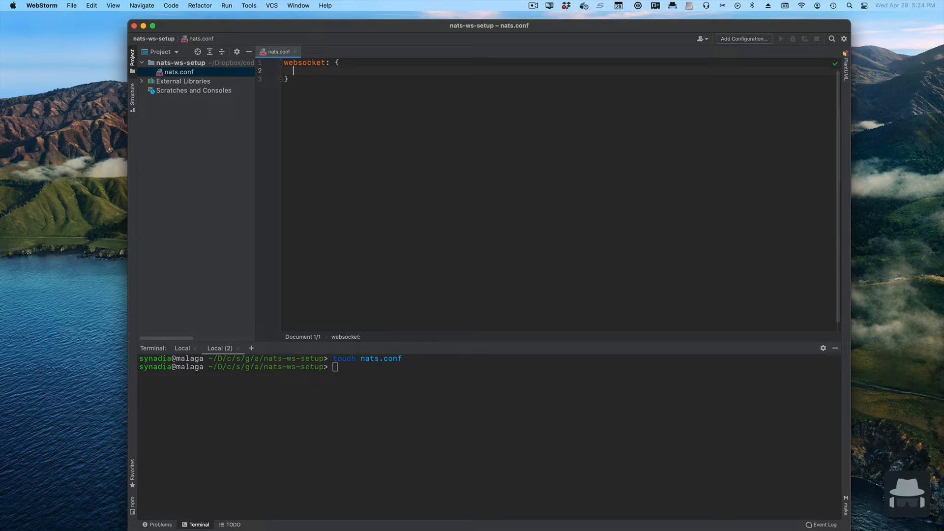
{"action": "type", "text": "p"}
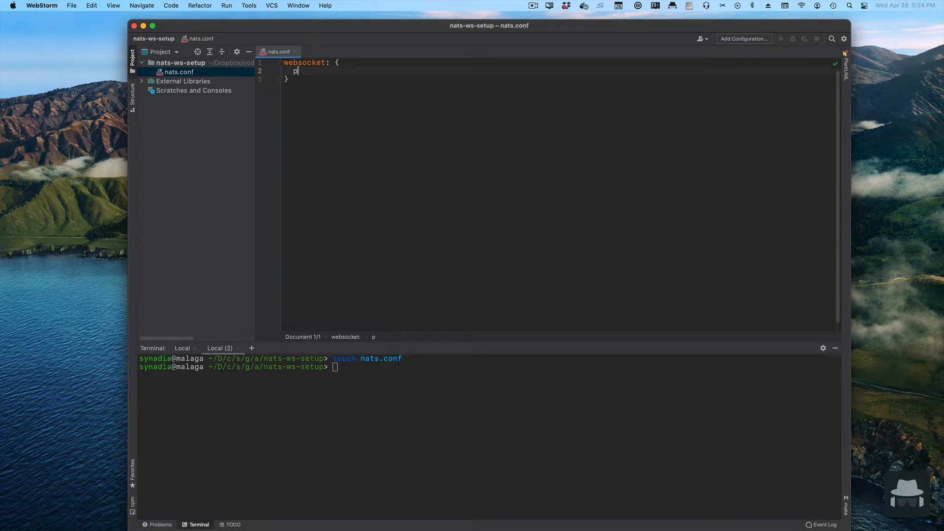
{"action": "type", "text": "ort:"}
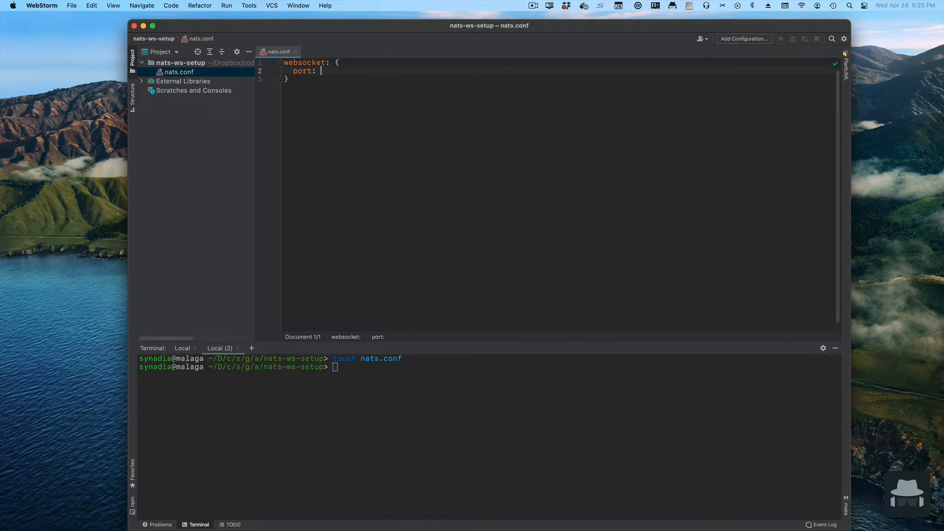
{"action": "type", "text": "80"}
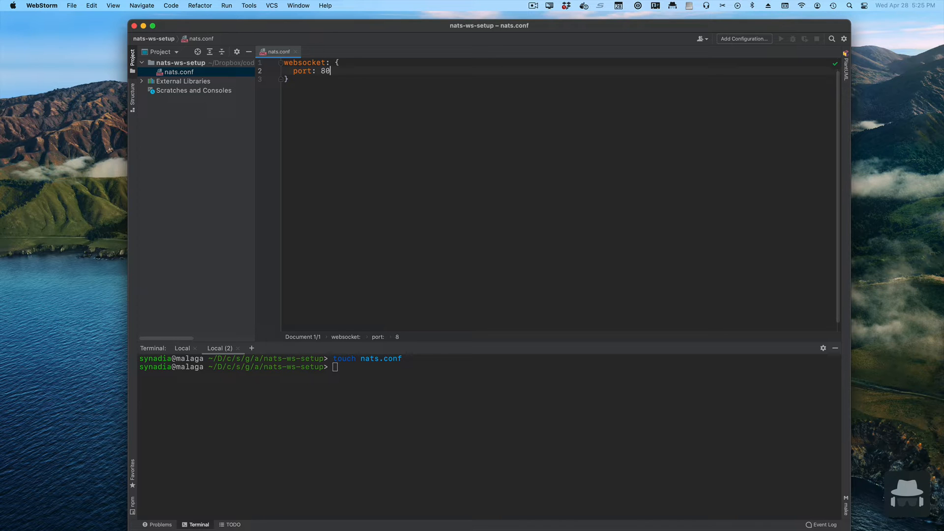
{"action": "type", "text": "80"}
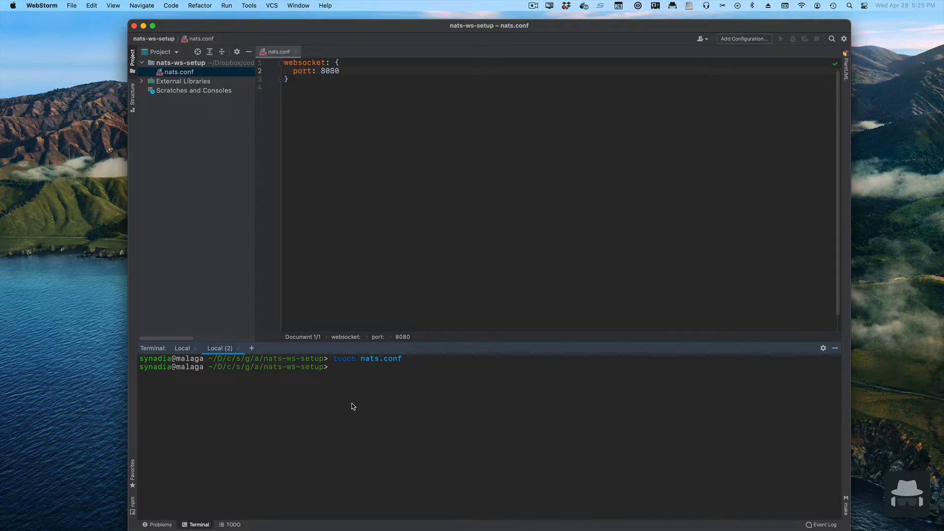
- Run nats-server -c nats.conf, add no_tls: true to the websocket block, then killall and relaunch it
{"action": "type", "text": "nats-server -c nats.conf -js"}
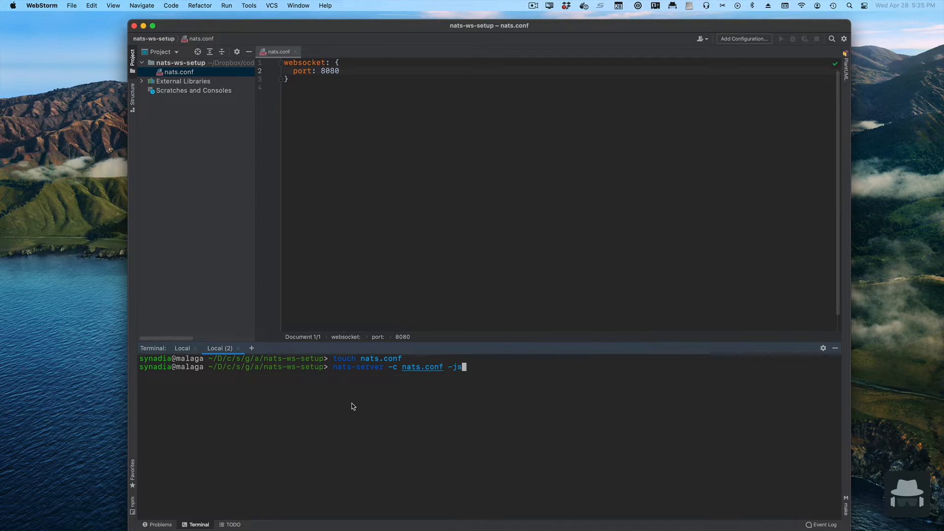
{"action": "key", "text": "Backspace"}
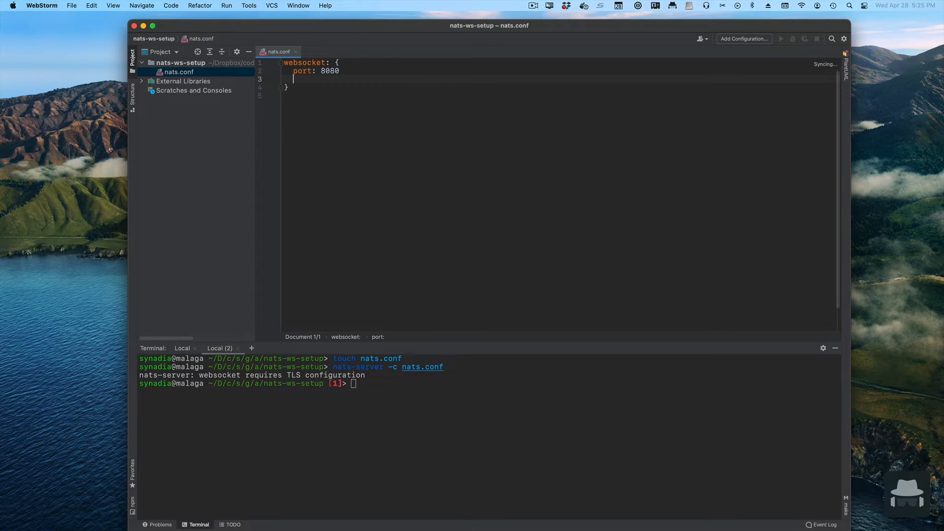
{"action": "type", "text": "no"}
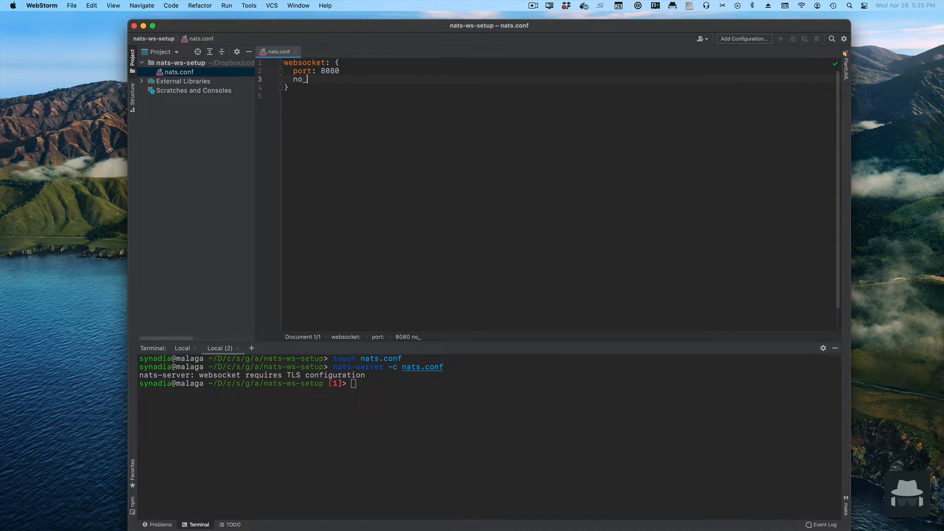
{"action": "type", "text": "_tls: tr"}
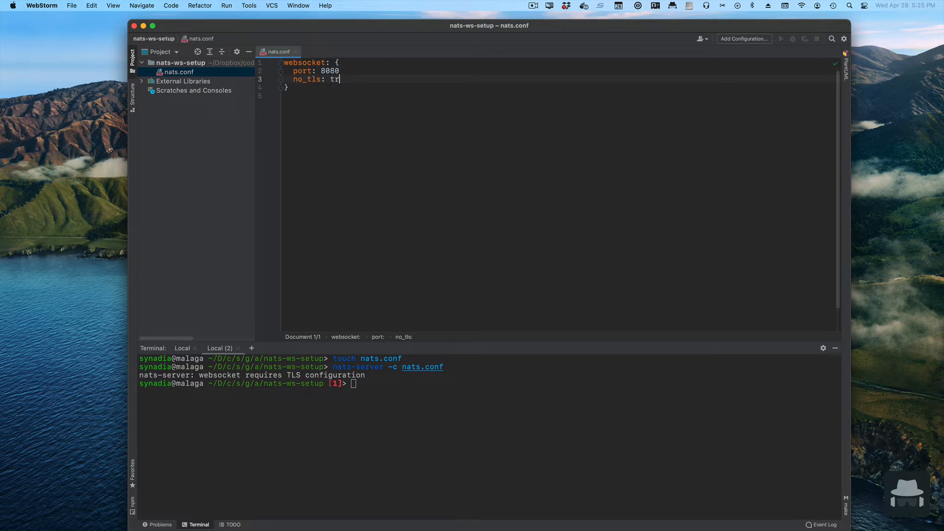
{"action": "type", "text": "ue"}
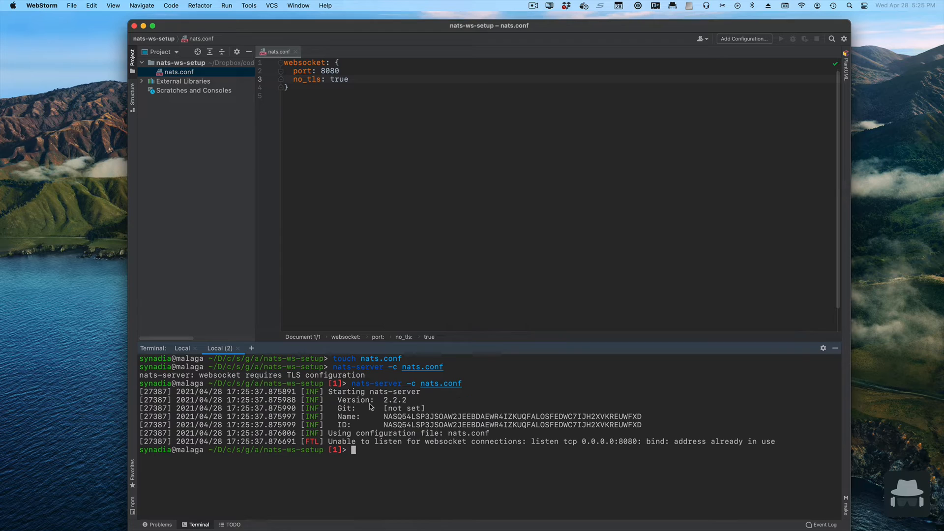
{"action": "type", "text": "killall nats-server"}
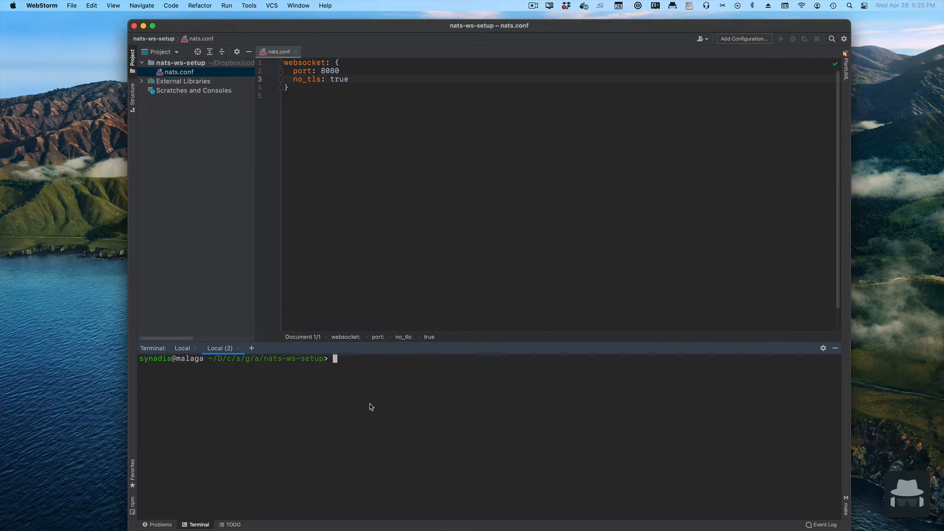
{"action": "type", "text": "nats-server -c nats.conf"}
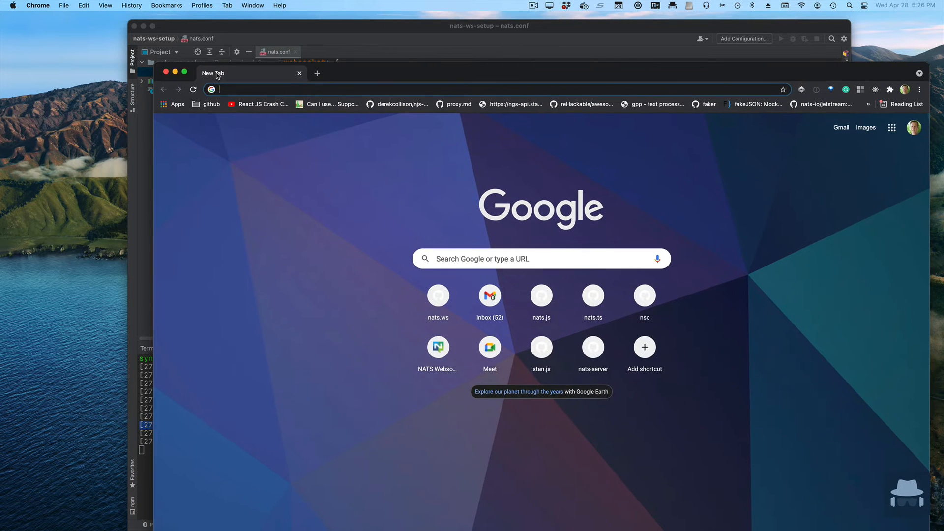
- Search docs.nats.io for websocket and scroll through the WebSocket Configuration example
{"action": "type", "text": "docs.nats.io/?q="}
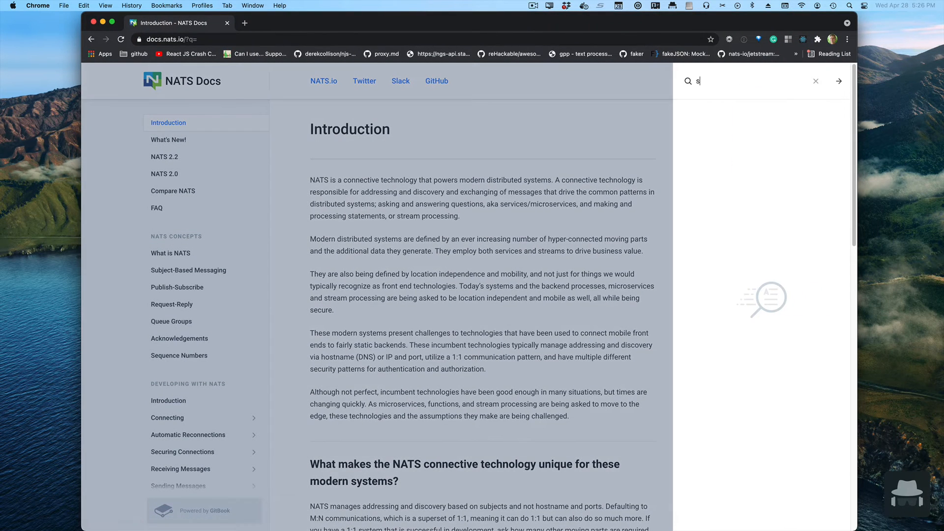
{"action": "type", "text": "ebso"}
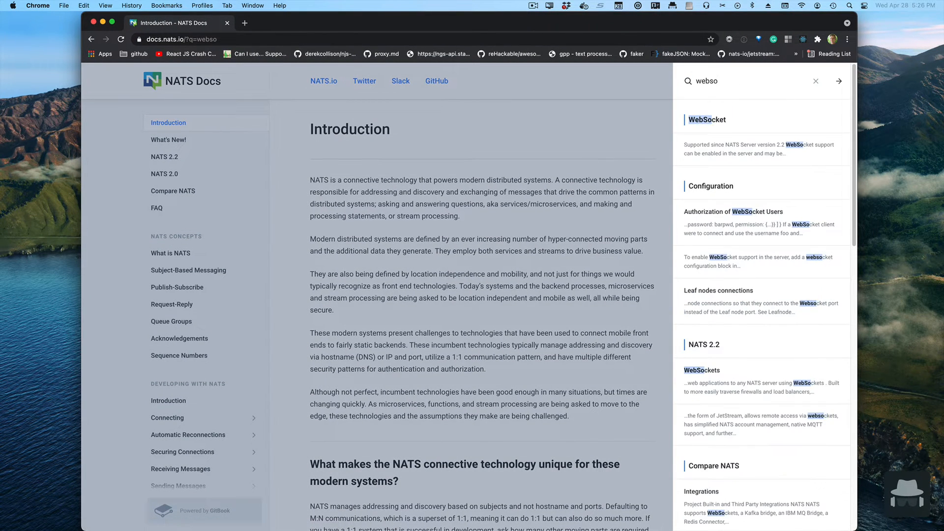
{"action": "left_click", "coordinate": [707, 119]}
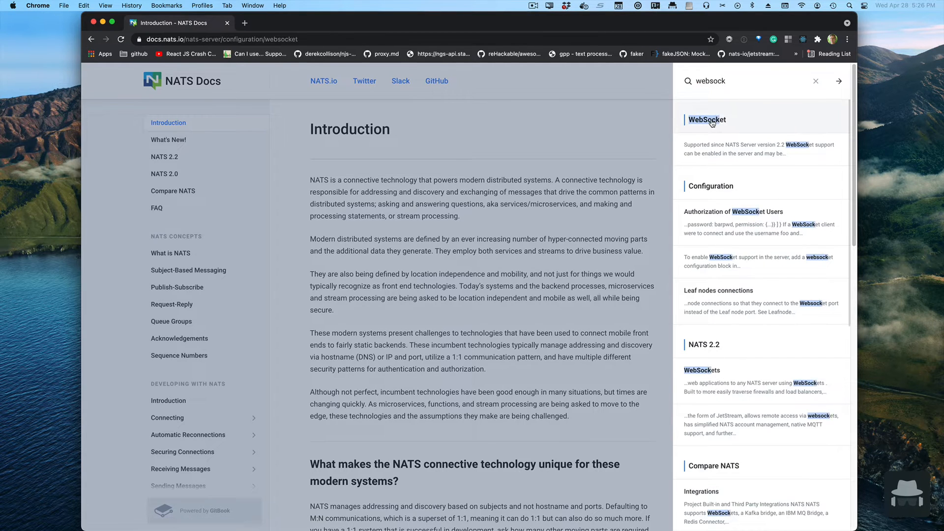
{"action": "left_click", "coordinate": [707, 119]}
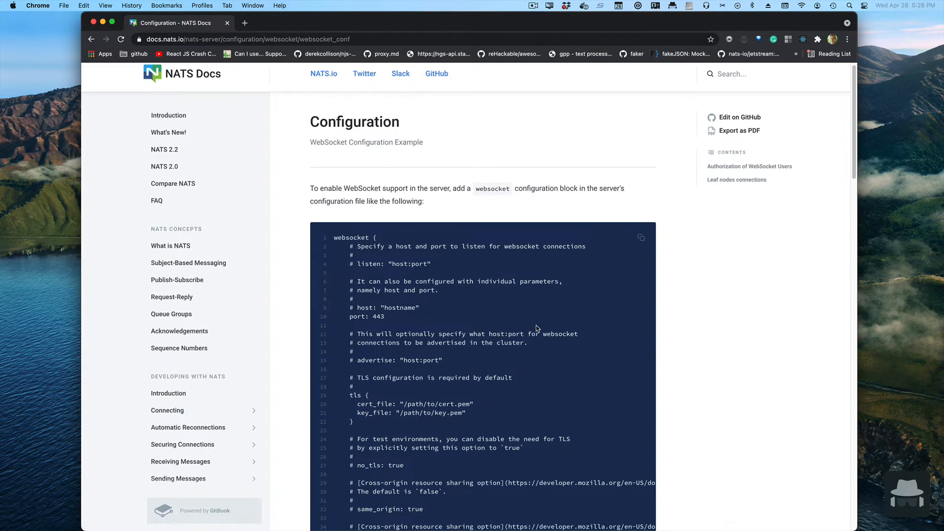
{"action": "scroll", "scroll_direction": "down", "scroll_amount": 3}
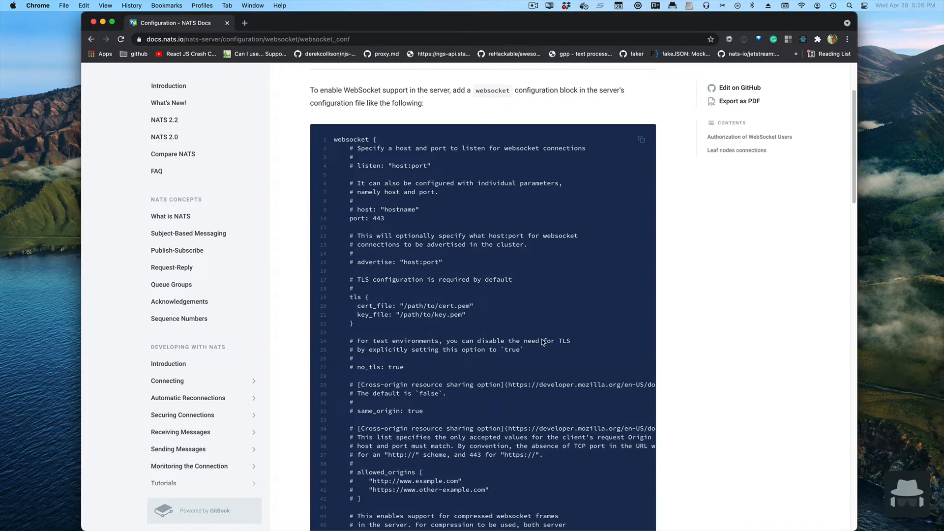
{"action": "scroll", "scroll_direction": "down", "scroll_amount": 3}
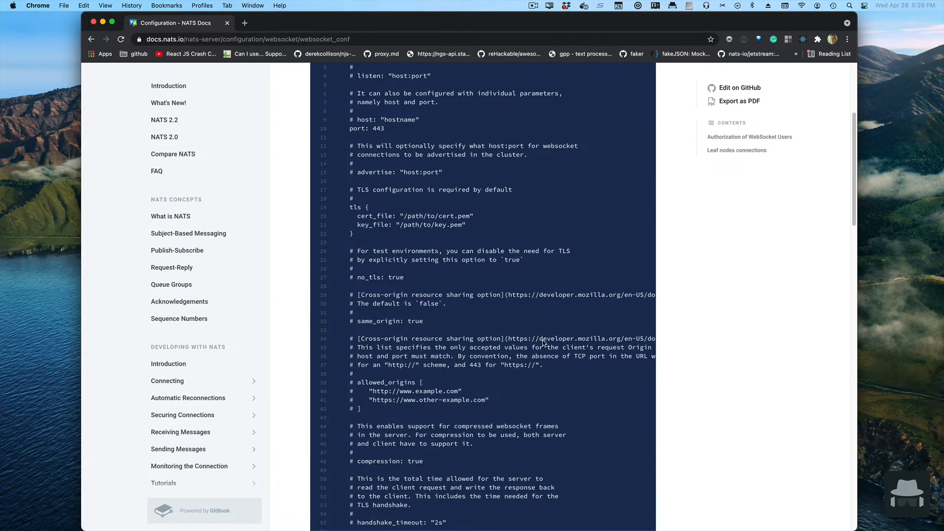
{"action": "scroll", "scroll_direction": "down", "scroll_amount": 3}
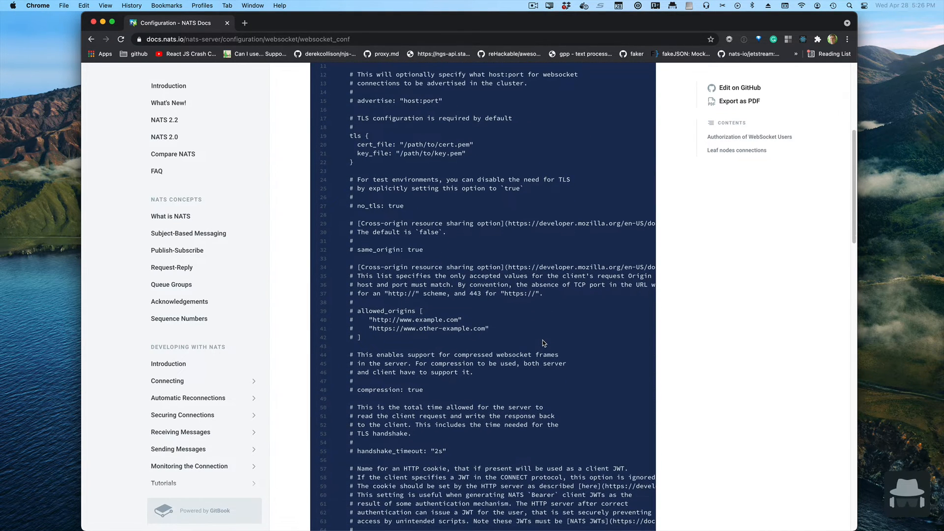
{"action": "scroll", "scroll_direction": "down", "scroll_amount": 3}
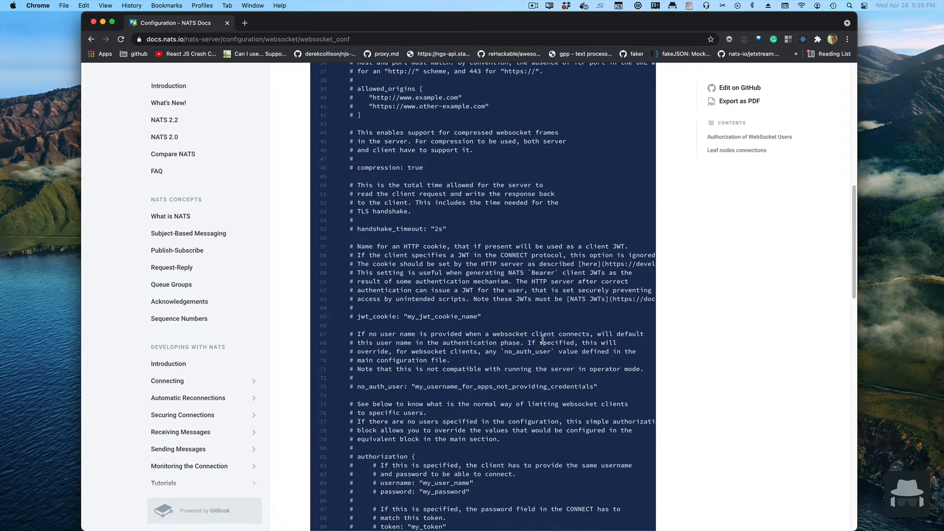
{"action": "scroll", "scroll_direction": "down", "scroll_amount": 3}
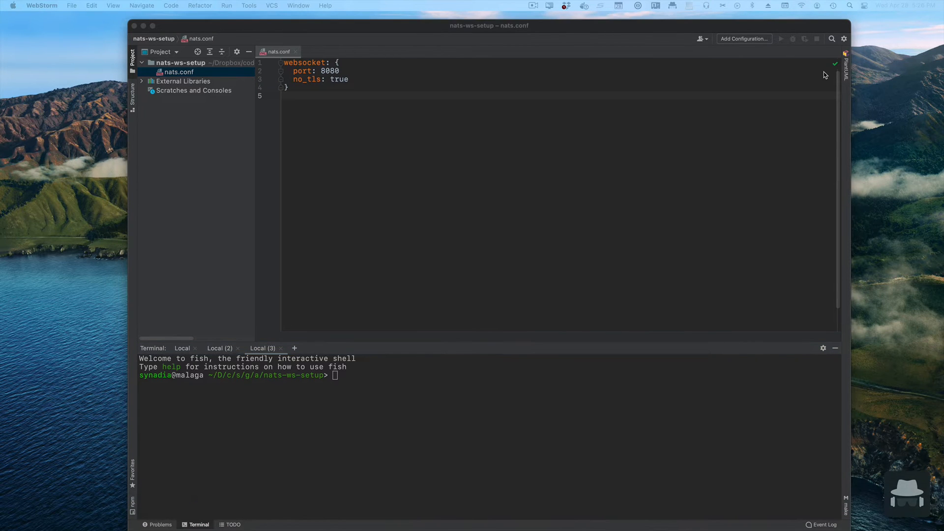
{"action": "mouse_move", "coordinate": [625, 122]}
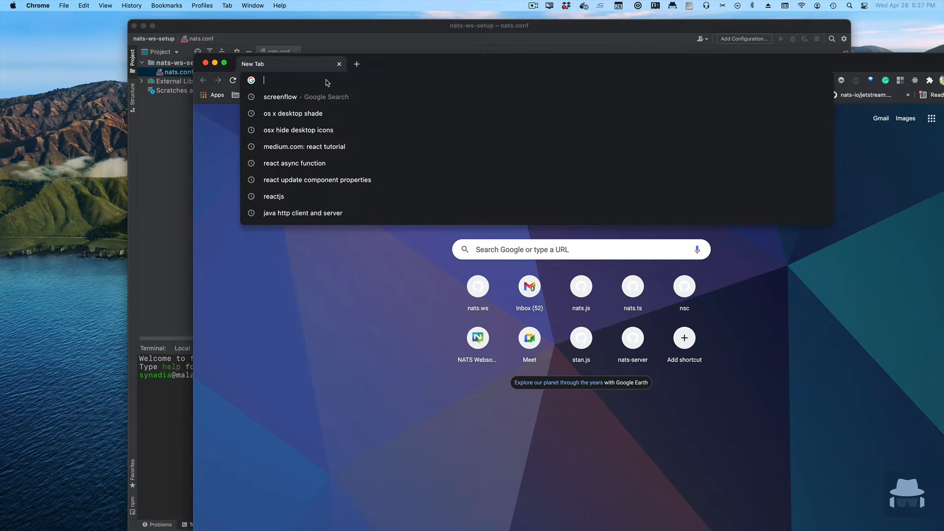
- Go to deno.land and scroll down to the Installation section's curl install command
{"action": "type", "text": "deno.land"}
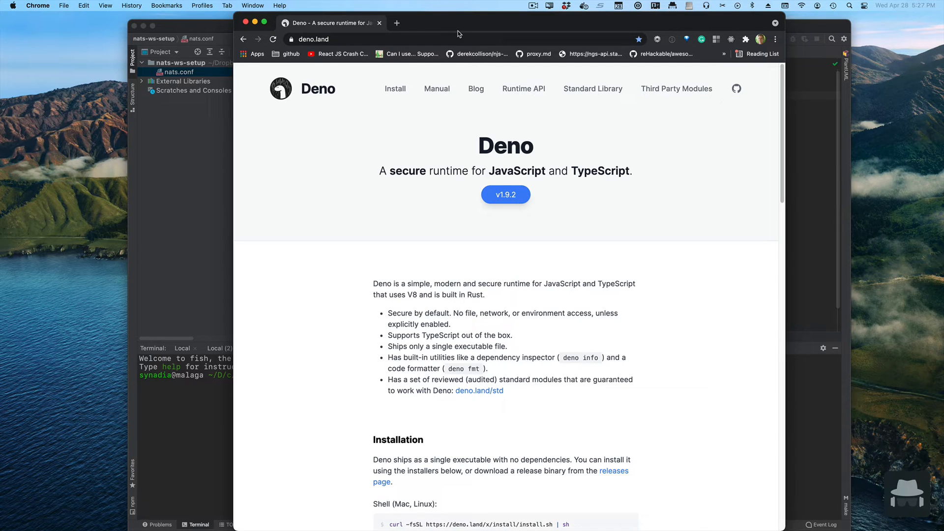
{"action": "scroll", "scroll_direction": "down", "scroll_amount": 3}
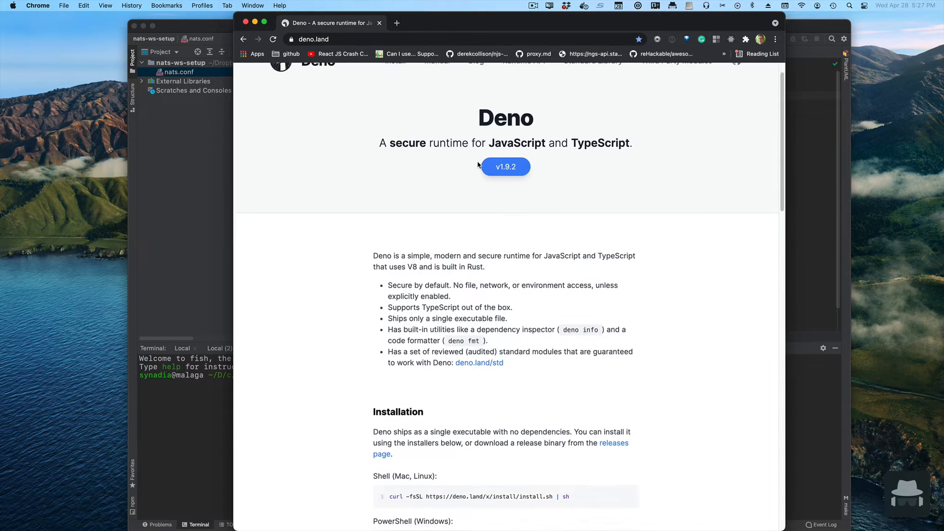
{"action": "scroll", "scroll_direction": "down", "scroll_amount": 3}
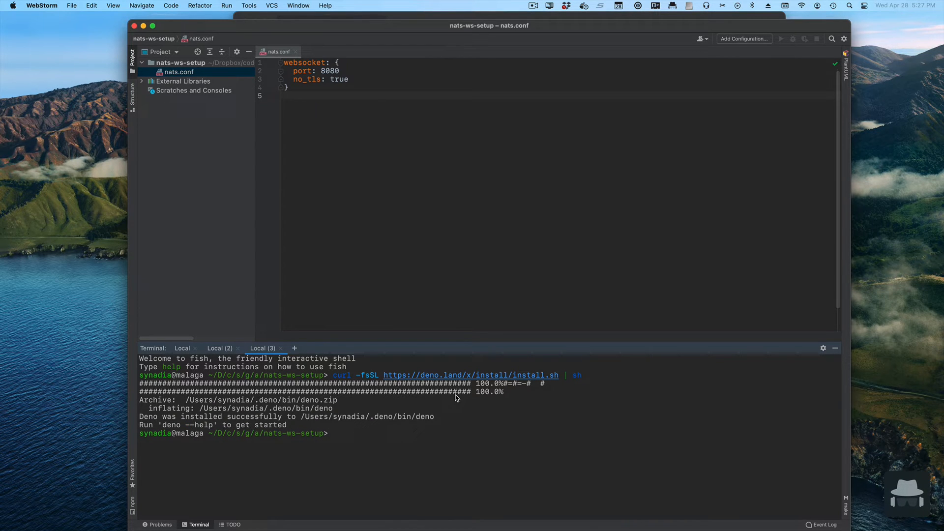
- Create a new TypeScript file client.ts from the project folder's New menu
{"action": "left_click", "coordinate": [181, 63]}
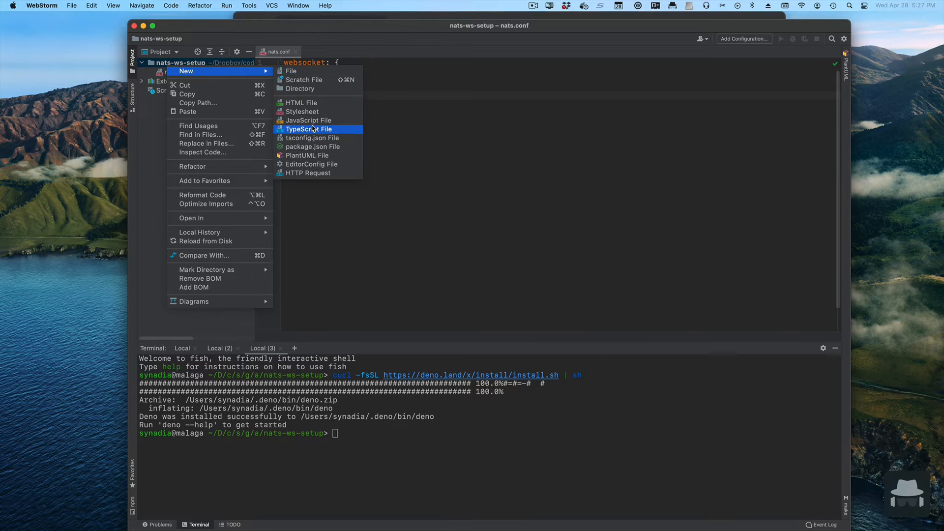
{"action": "left_click", "coordinate": [308, 129]}
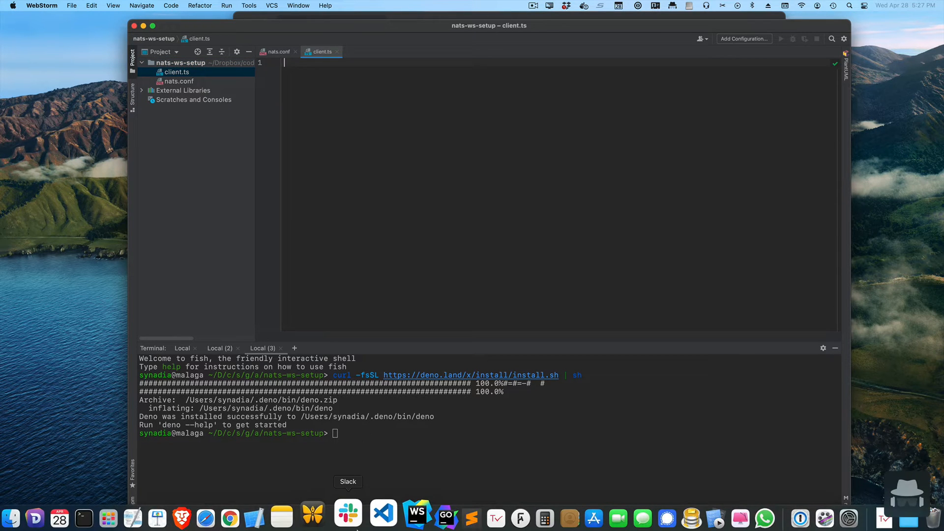
{"action": "left_click", "coordinate": [230, 518]}
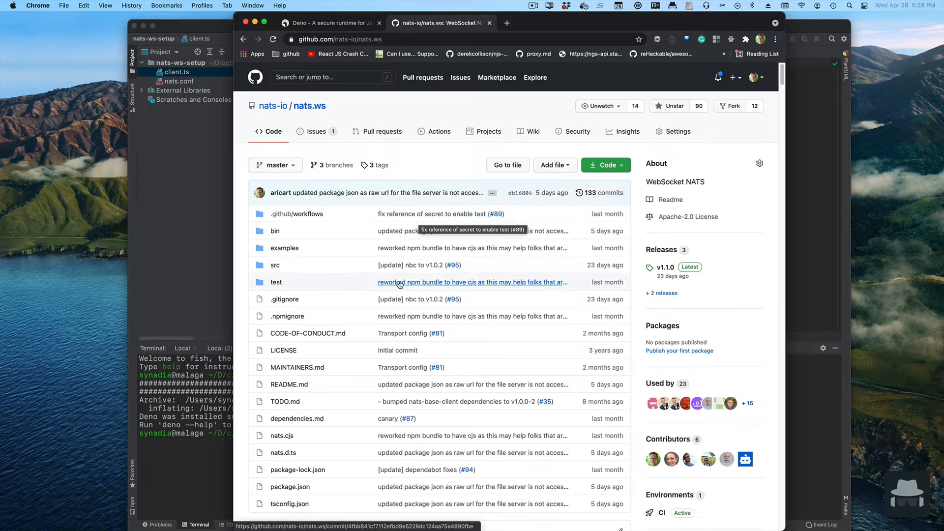
- Scroll the nats.ws README down to Installation and back up to the file list
{"action": "scroll", "scroll_direction": "down", "scroll_amount": 3}
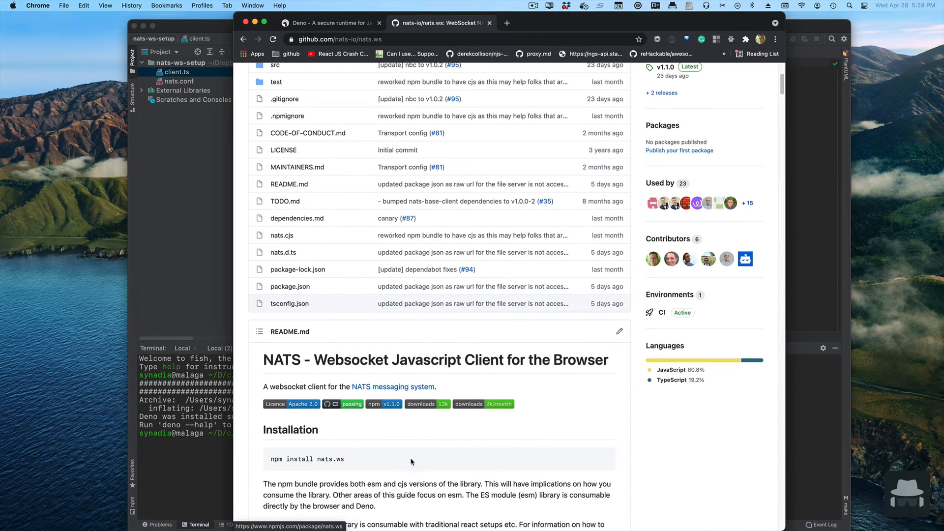
{"action": "scroll", "scroll_direction": "down", "scroll_amount": 3}
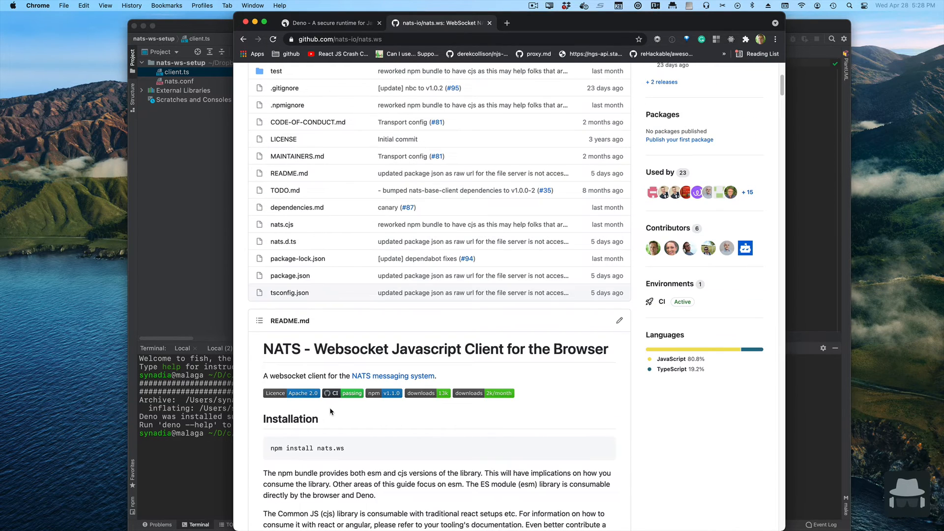
{"action": "mouse_move", "coordinate": [347, 409]}
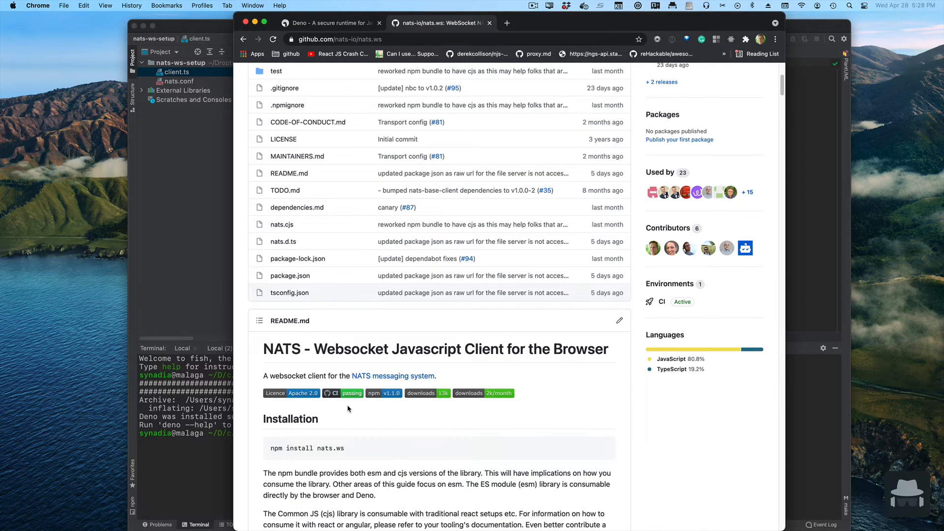
{"action": "mouse_move", "coordinate": [351, 407]}
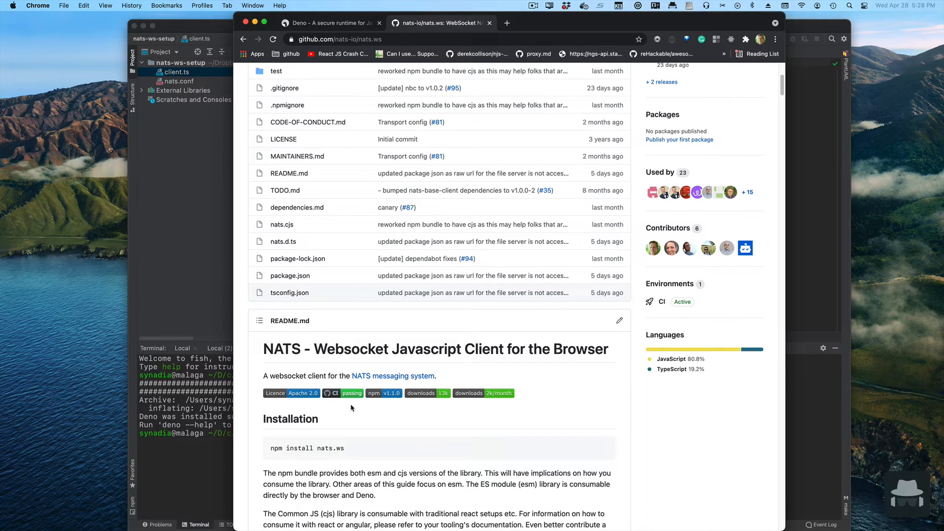
{"action": "mouse_move", "coordinate": [355, 409]}
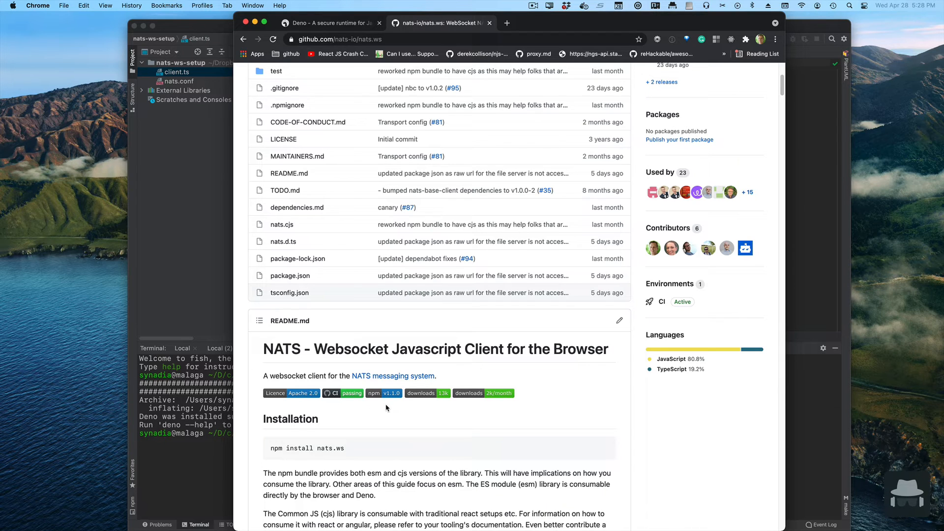
{"action": "mouse_move", "coordinate": [412, 407]}
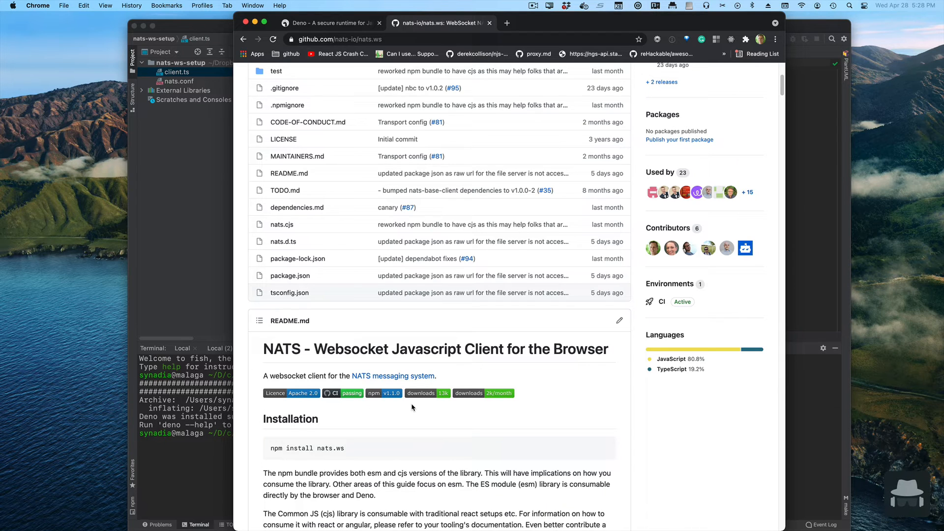
{"action": "mouse_move", "coordinate": [436, 408]}
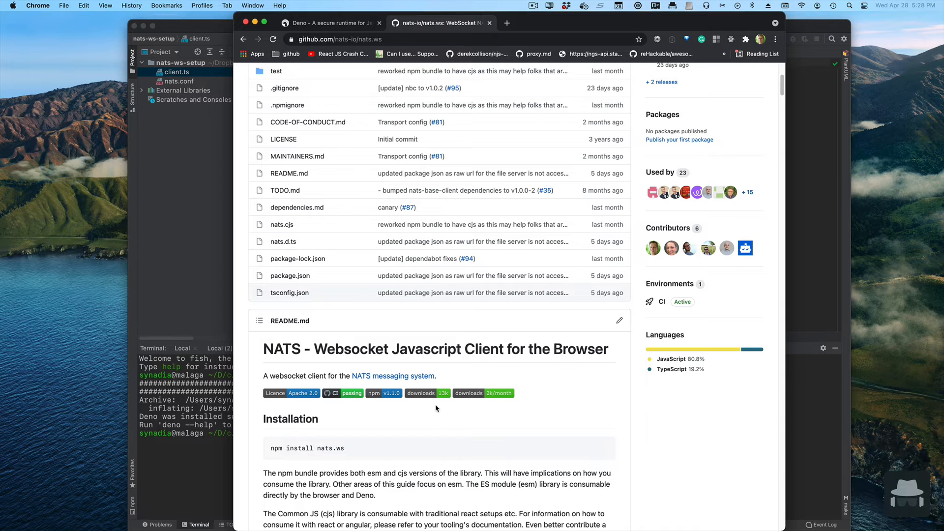
{"action": "scroll", "scroll_direction": "up", "scroll_amount": 3}
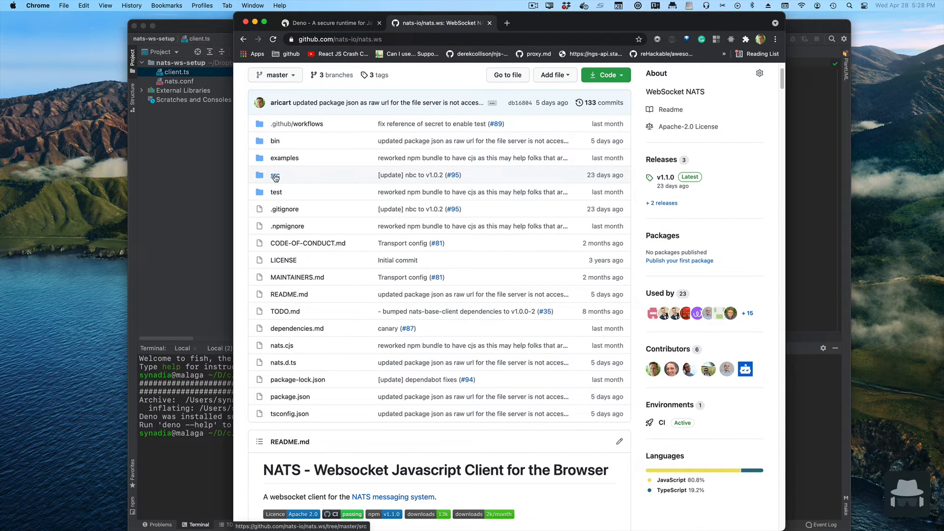
- Open src/mod.ts raw on GitHub and select its raw URL in the address bar
{"action": "left_click", "coordinate": [274, 175]}
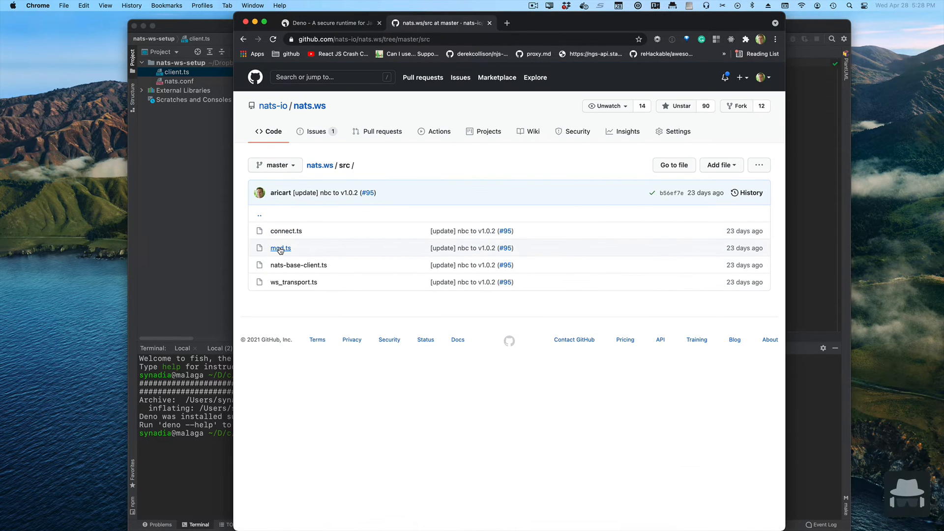
{"action": "left_click", "coordinate": [281, 247]}
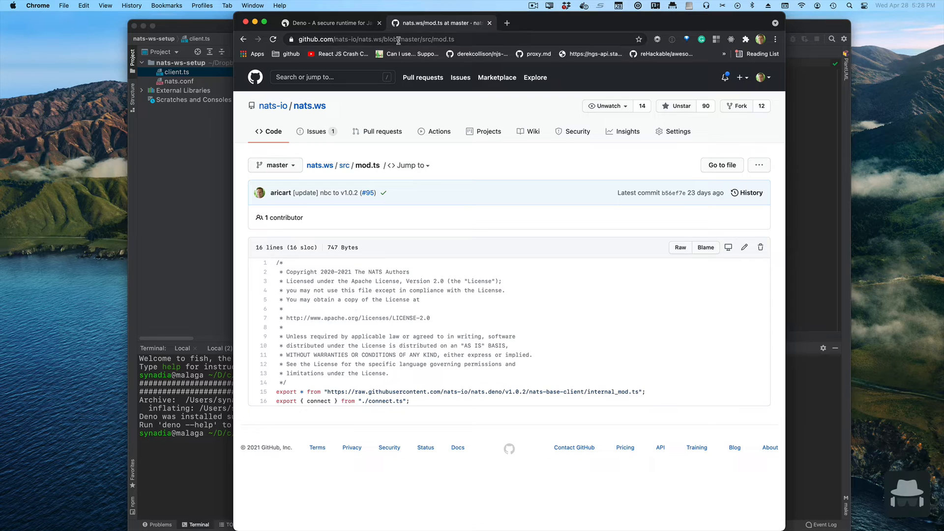
{"action": "left_click", "coordinate": [679, 248]}
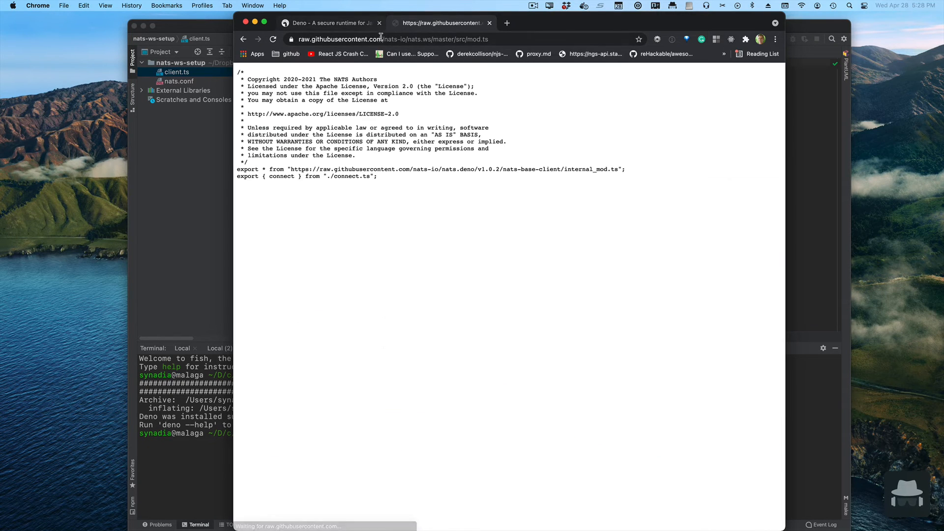
{"action": "left_click", "coordinate": [391, 39]}
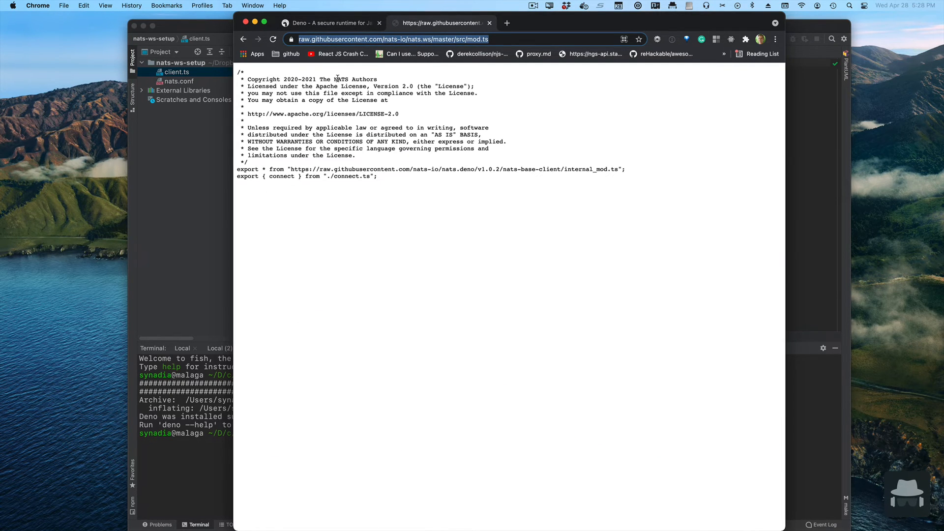
{"action": "mouse_move", "coordinate": [183, 167]}
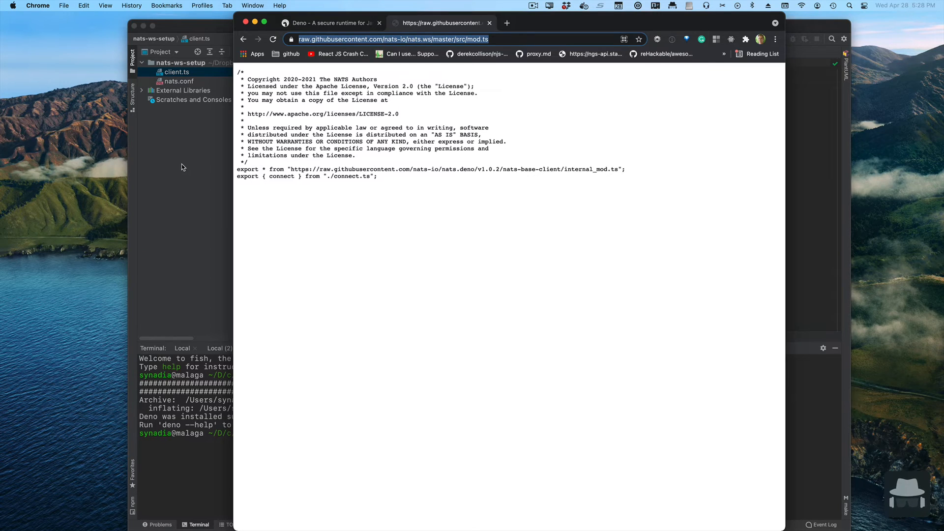
{"action": "mouse_move", "coordinate": [183, 168]}
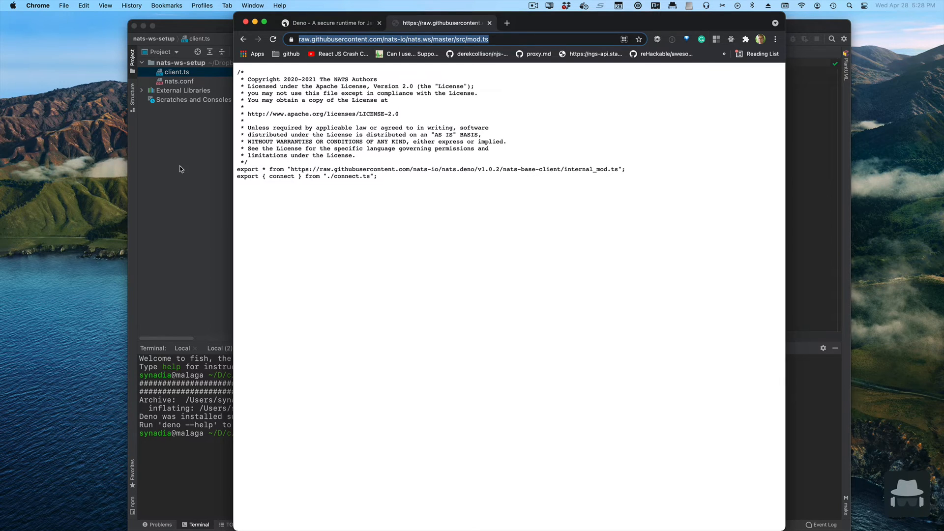
{"action": "mouse_move", "coordinate": [253, 171]}
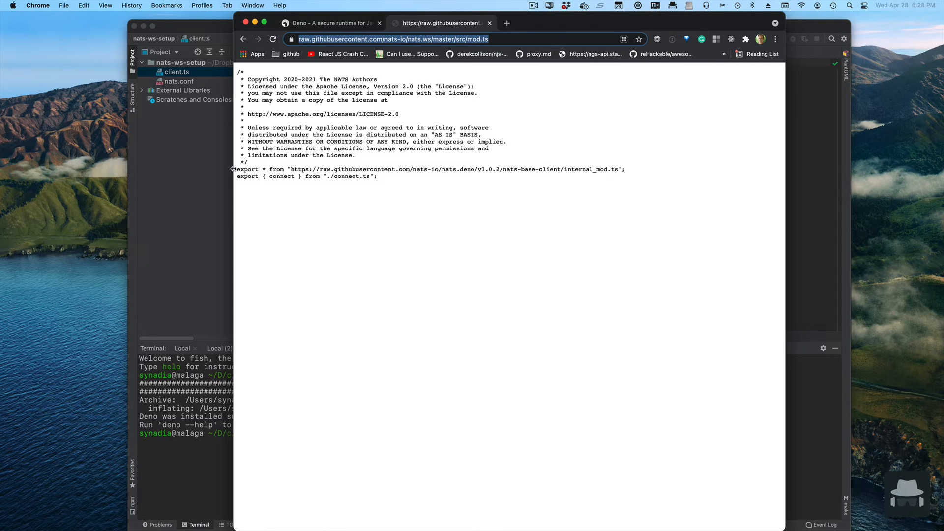
{"action": "left_click", "coordinate": [330, 23]}
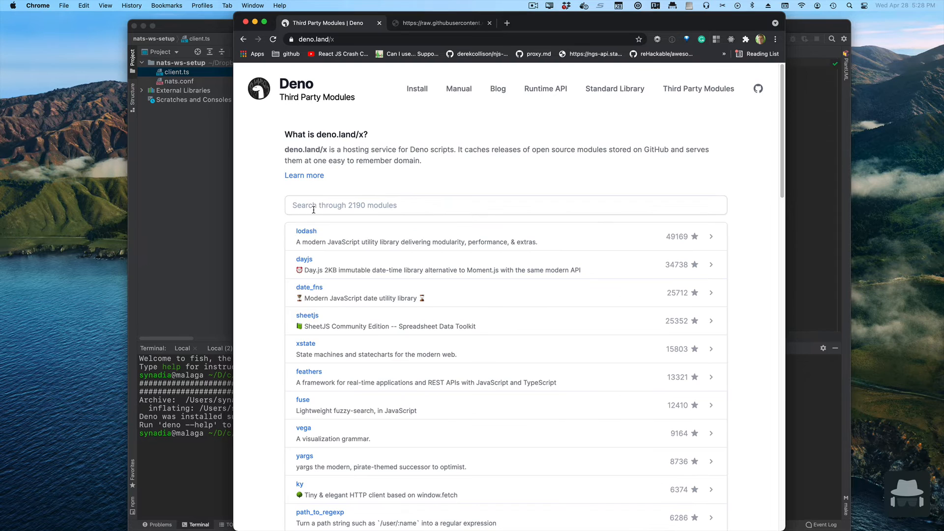
- Search the Deno third-party modules registry for nats
{"action": "type", "text": "nats"}
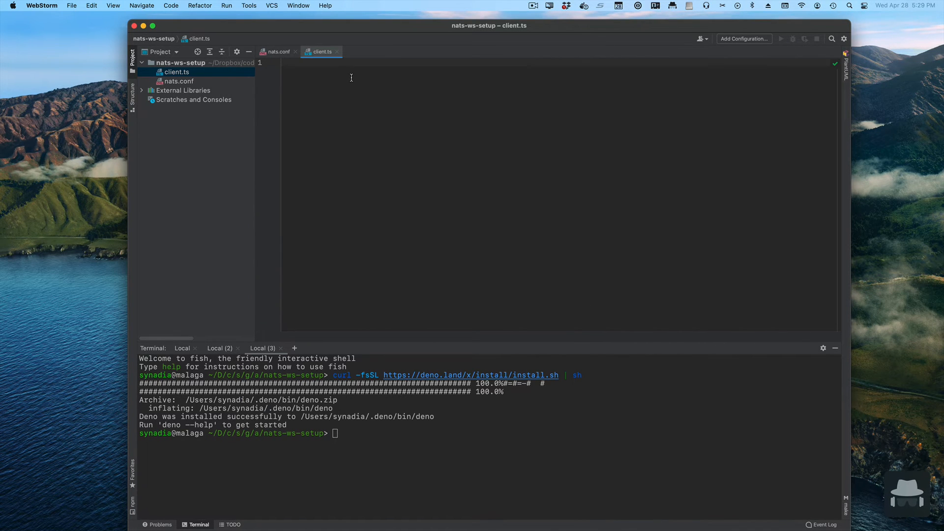
- Import connect and StringCode from the raw nats.ws mod.ts URL in client.ts
{"action": "type", "text": "import { connect }"}
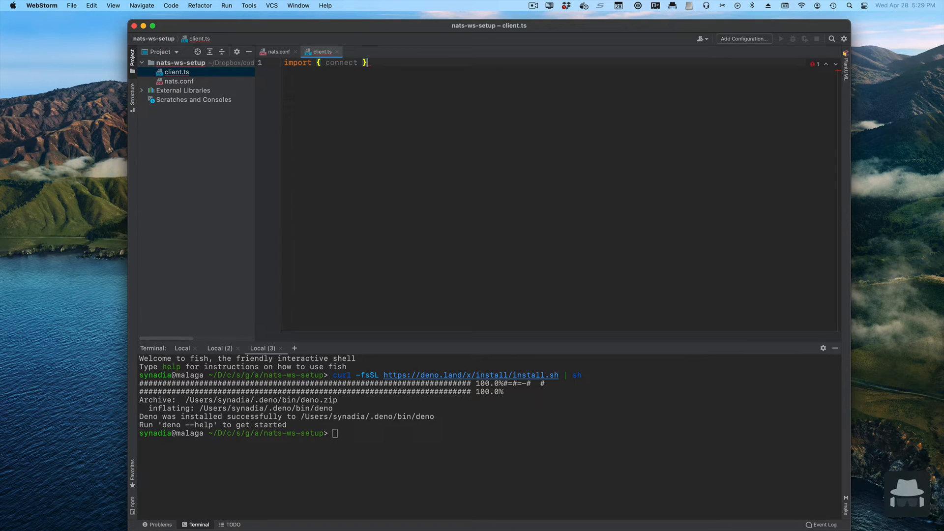
{"action": "type", "text": "from \""}
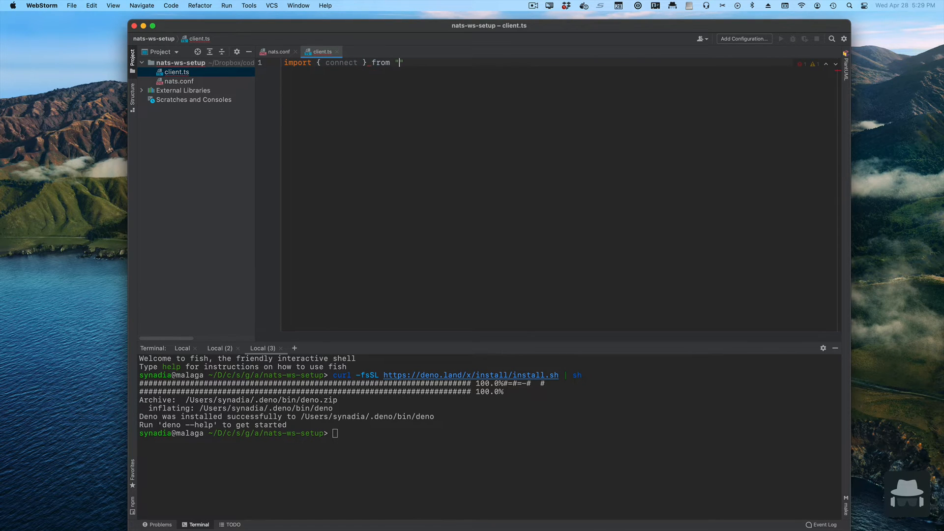
{"action": "type", "text": "https://raw.githubusercontent.com/nats-io/nats.ws/master/src/mod.ts"}
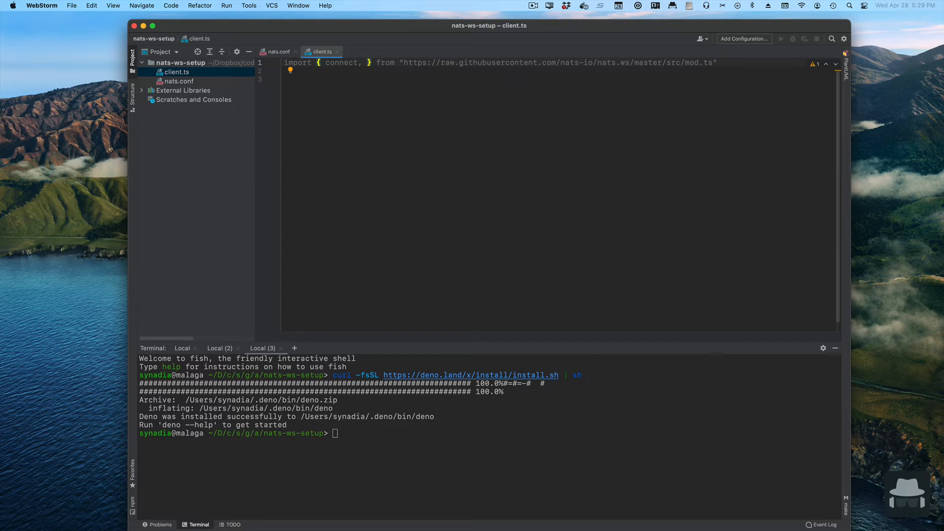
{"action": "type", "text": "Str"}
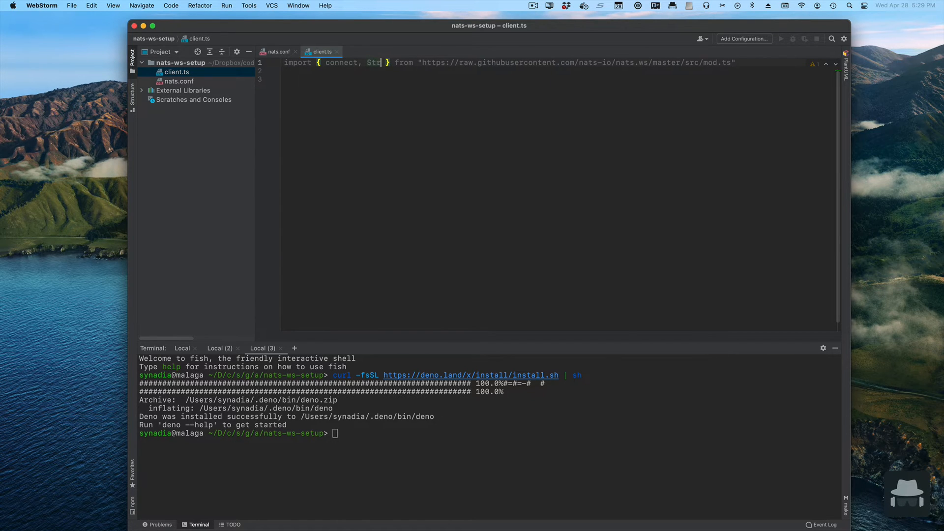
{"action": "type", "text": "ings"}
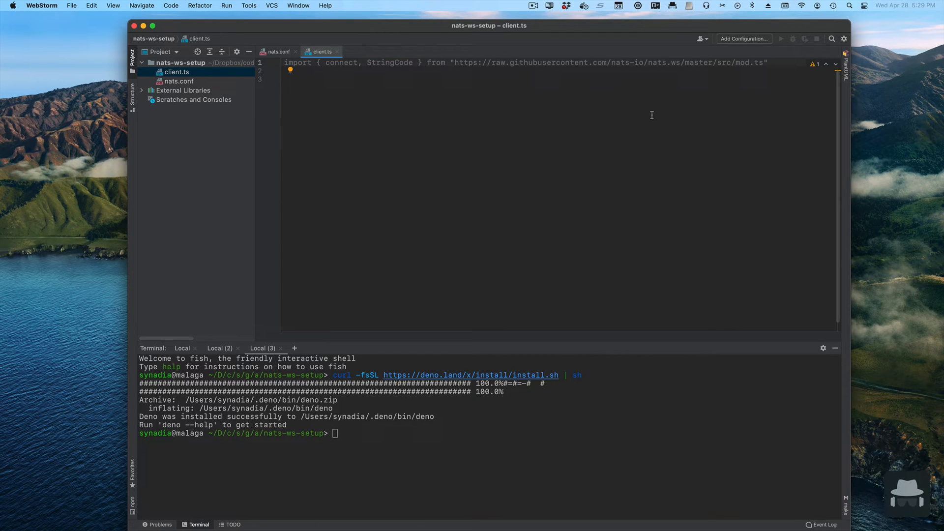
- Declare const nc = await connect, completing the mistyped connn via autocomplete
{"action": "type", "text": "const"}
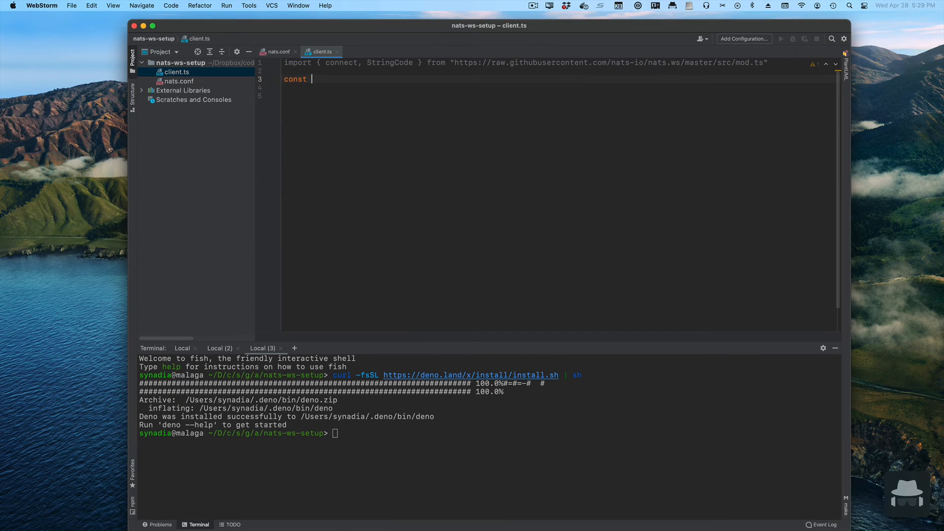
{"action": "type", "text": "nc ="}
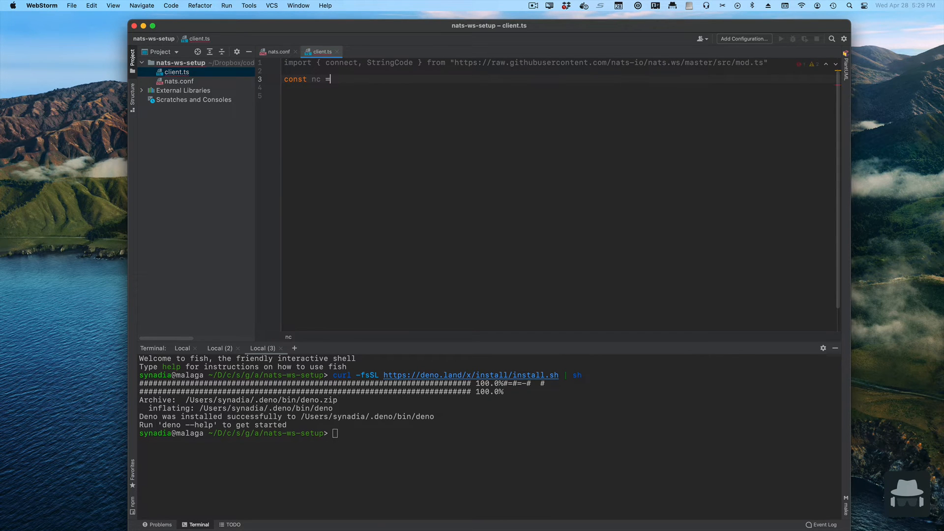
{"action": "type", "text": "await"}
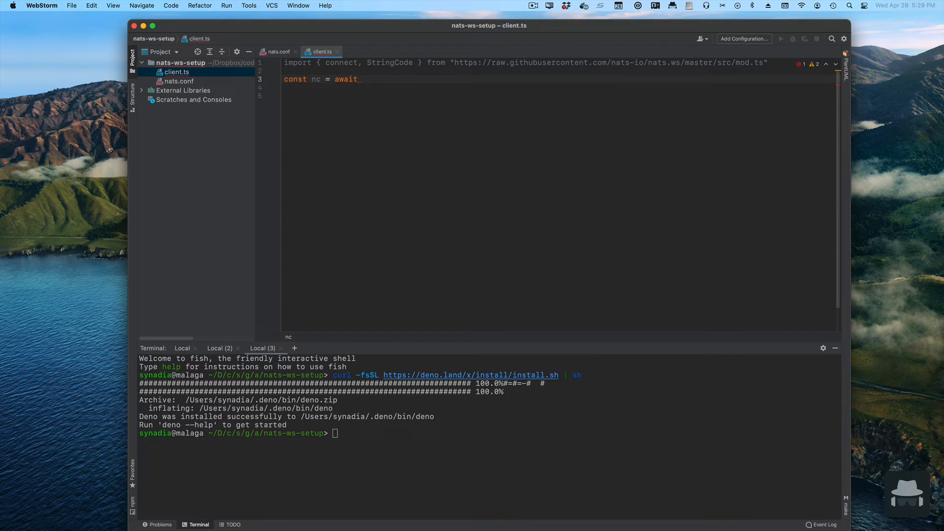
{"action": "type", "text": "connn"}
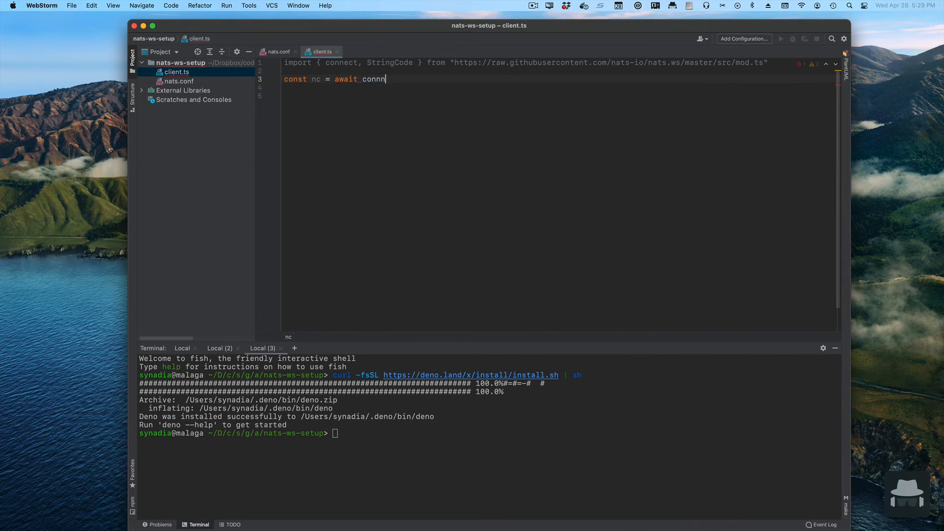
{"action": "key", "text": "Tab"}
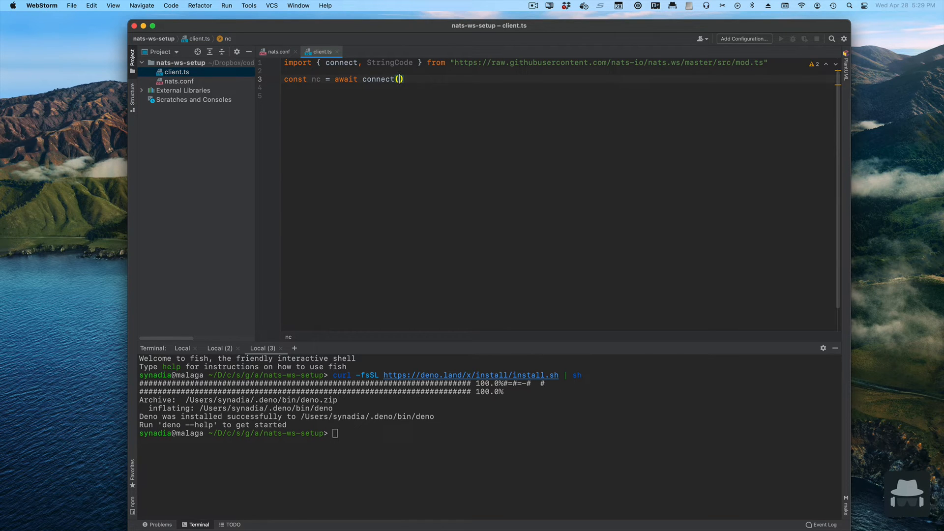
- Pass {servers: ["ws://127.0.0.1:8080"]} as the connect options
{"action": "type", "text": "{se}"}
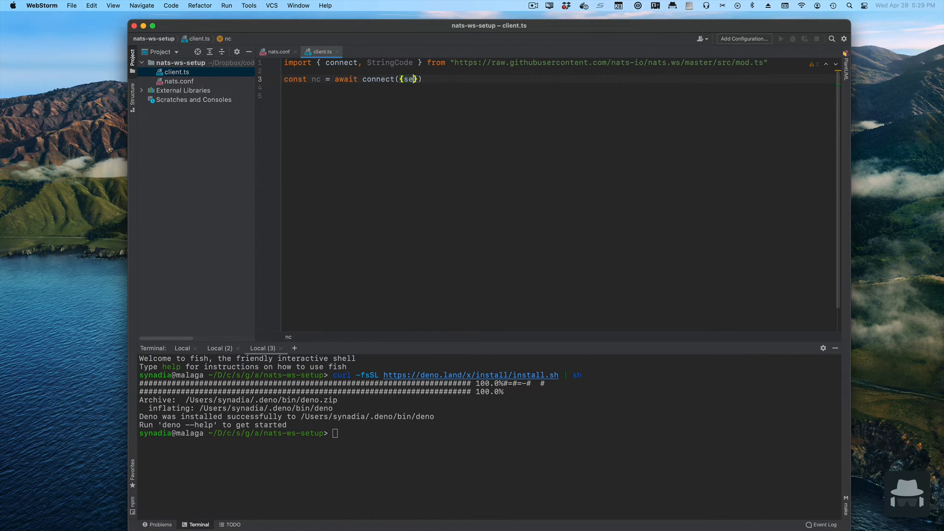
{"action": "type", "text": "servers:"}
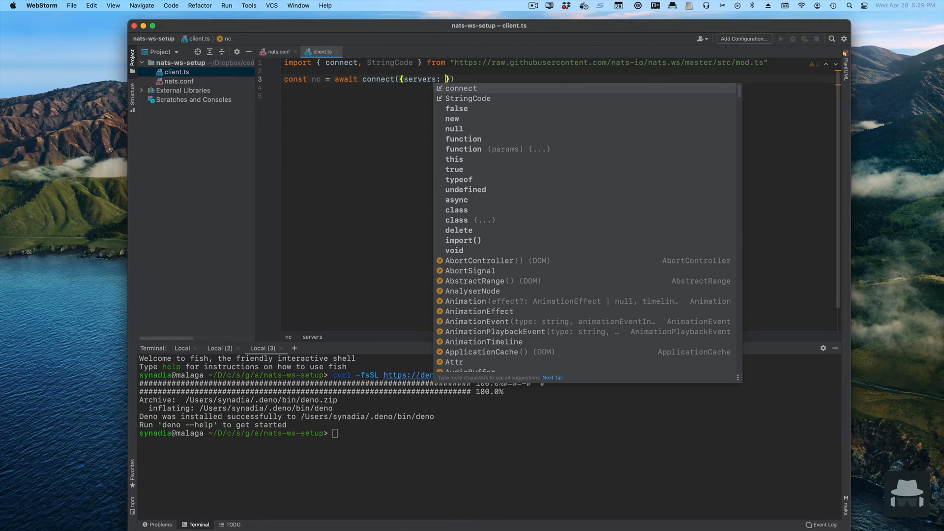
{"action": "type", "text": "["}
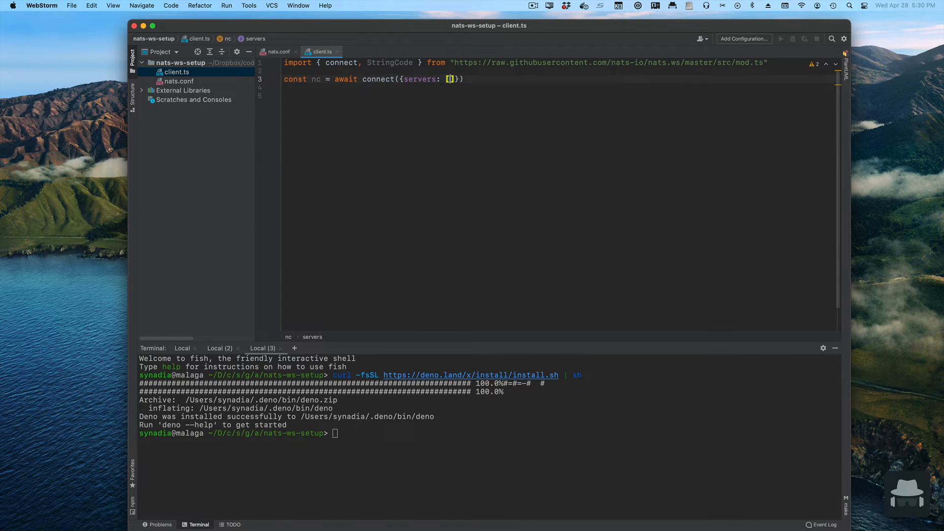
{"action": "type", "text": "\""}
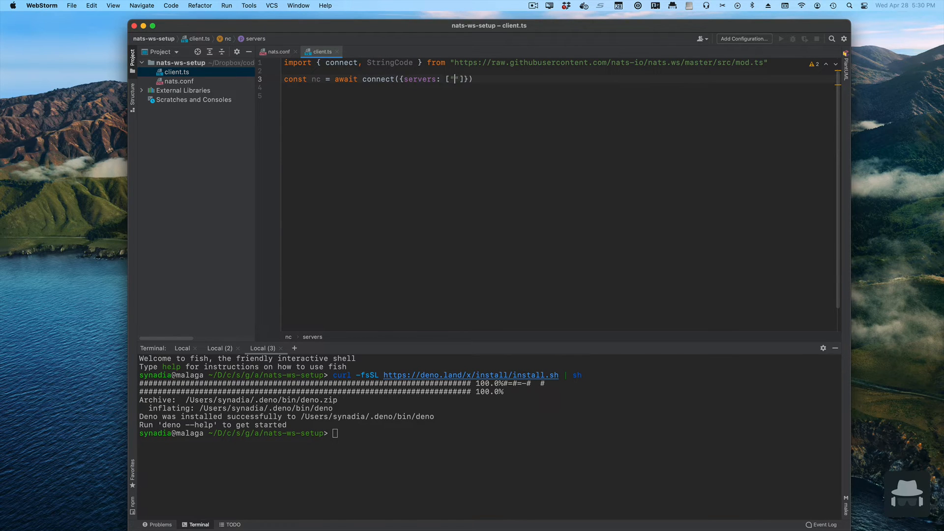
{"action": "type", "text": "ws://"}
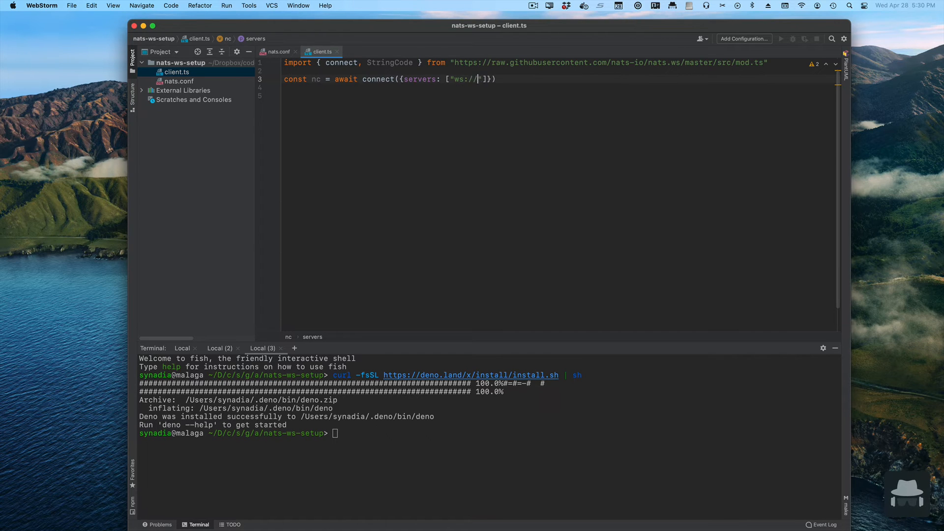
{"action": "type", "text": "127."}
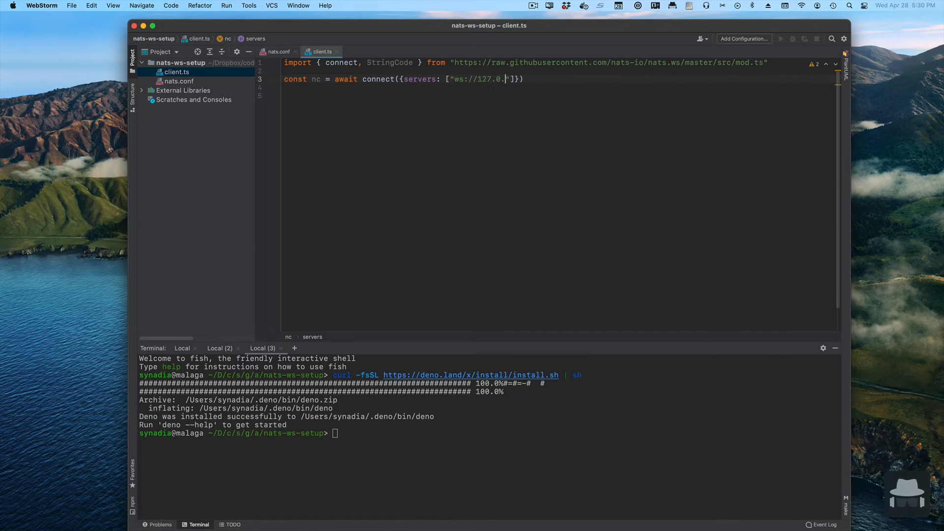
{"action": "type", "text": "0.1:"}
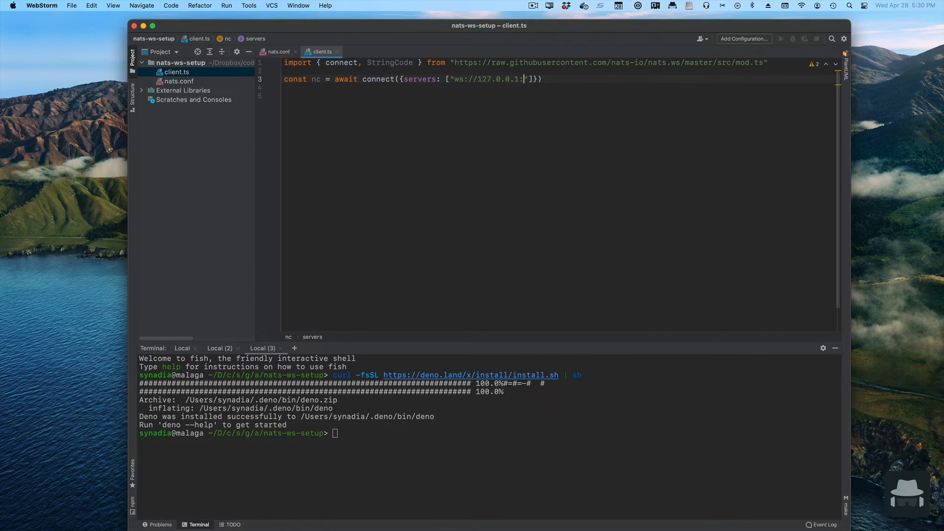
{"action": "type", "text": "8080"}
{"action": "left_click", "coordinate": [559, 95]}
{"action": "type", "text": "nc."}
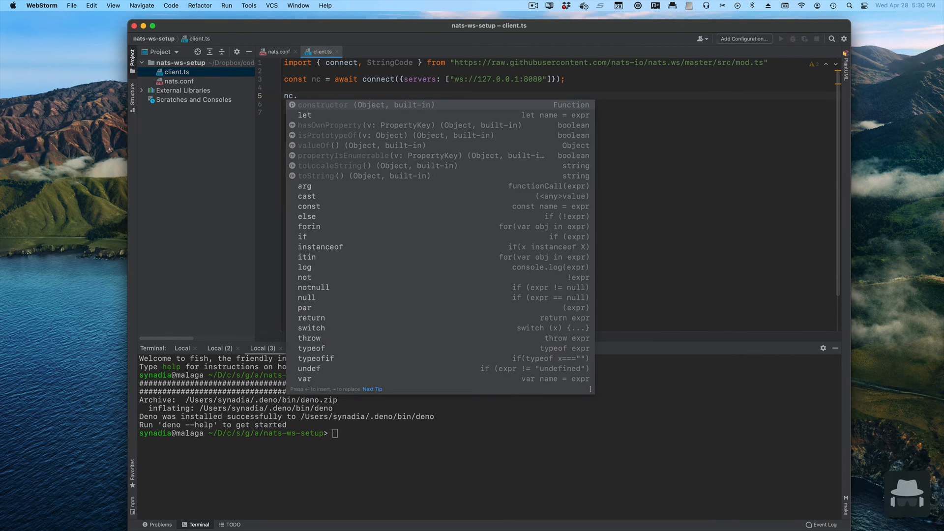
- Write nc.subscribe("hello", {callback: (err, msg) => { }}) in client.ts
{"action": "type", "text": "subscribe"}
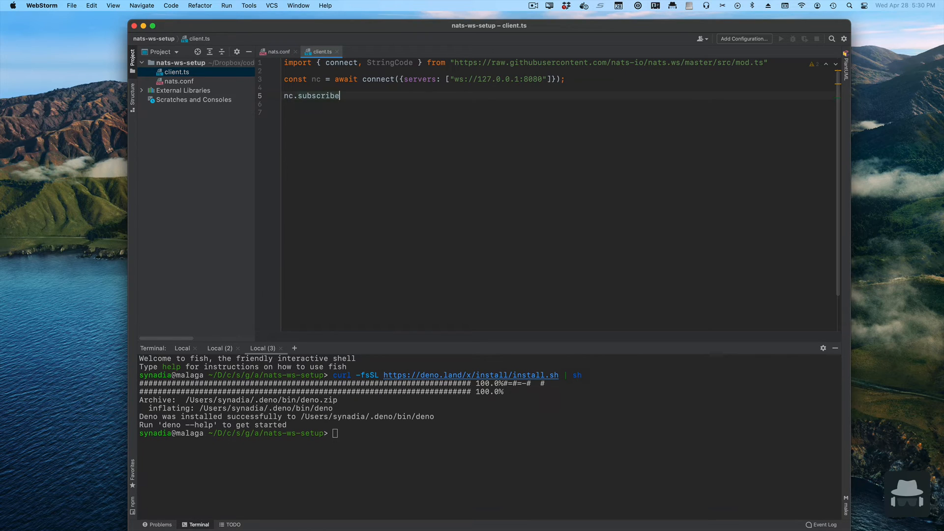
{"action": "type", "text": "("}
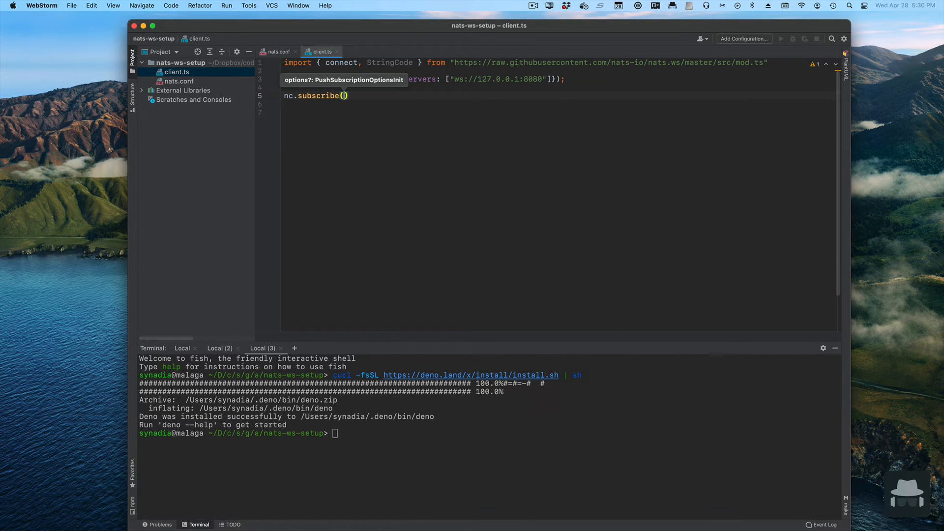
{"action": "type", "text": "\"hello\","}
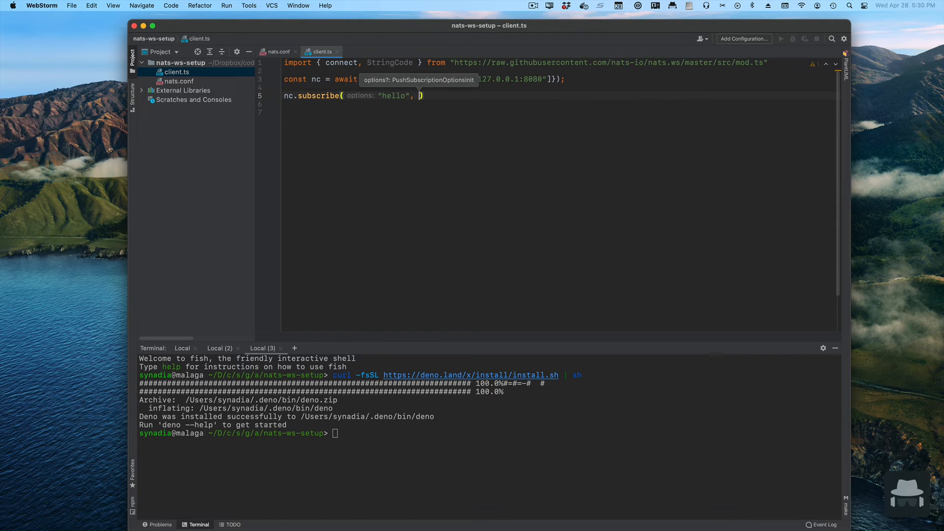
{"action": "type", "text": "{}"}
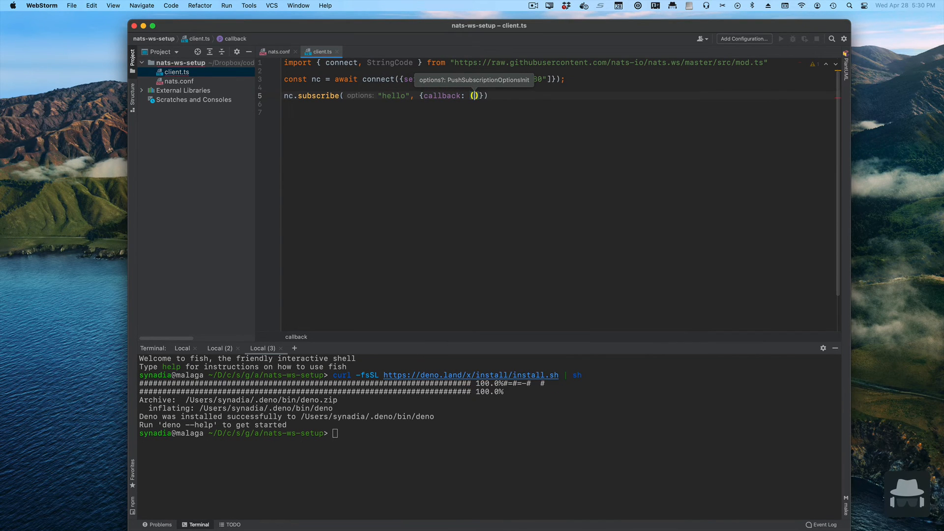
{"action": "type", "text": "err,"}
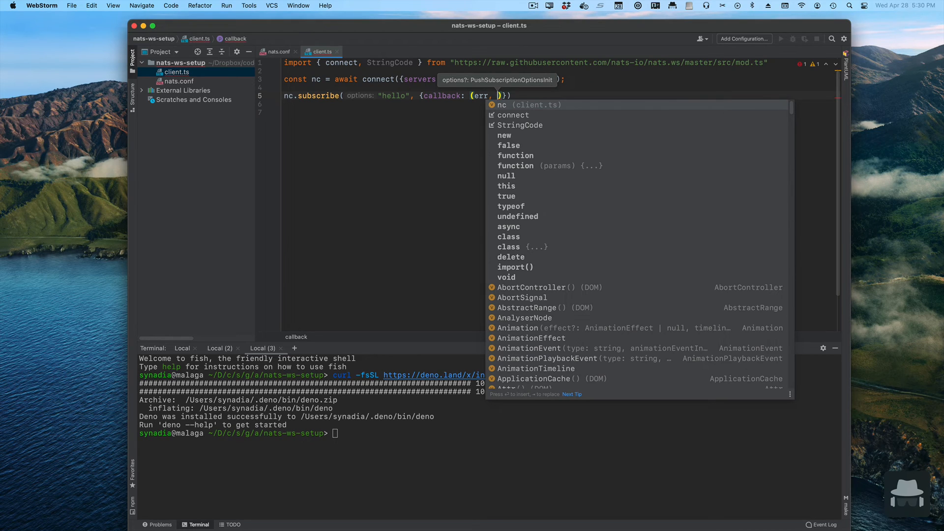
{"action": "type", "text": "msg"}
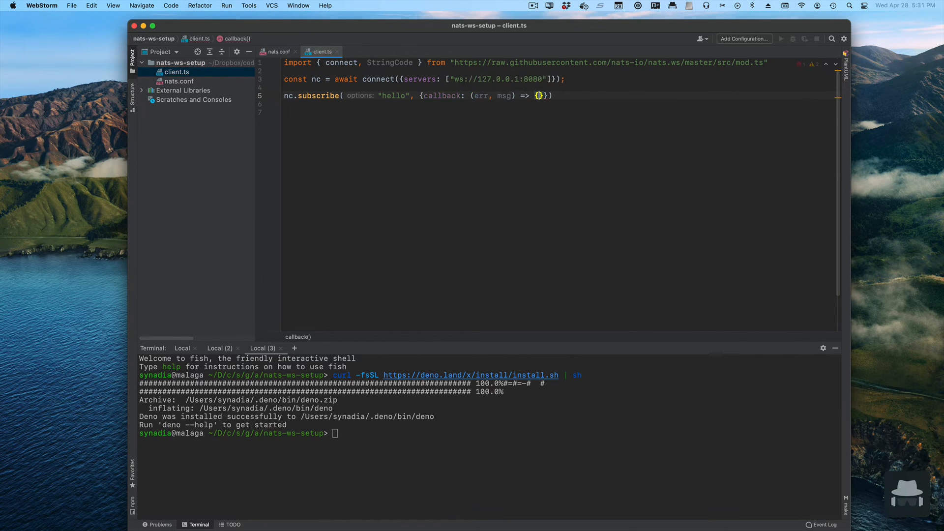
- Inside the callback body start a console.log call with its argument still open
{"action": "key", "text": "enter"}
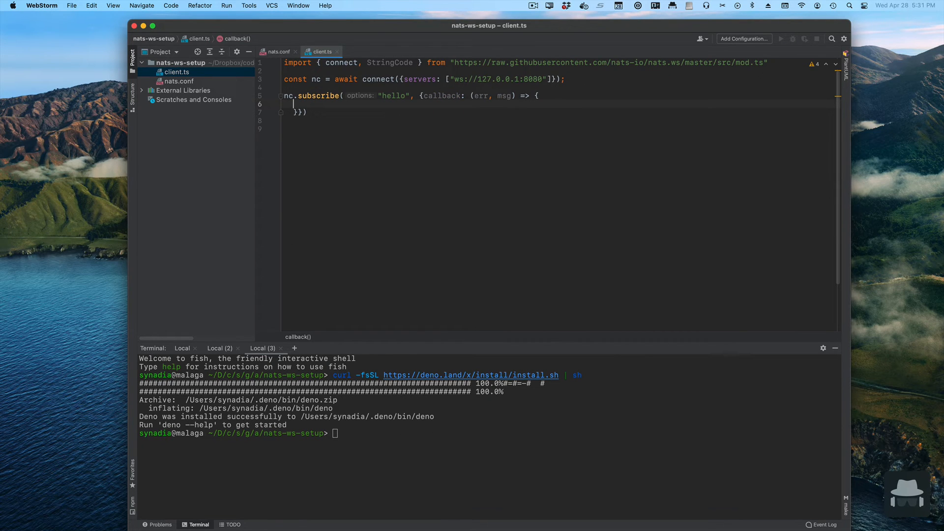
{"action": "type", "text": "syste"}
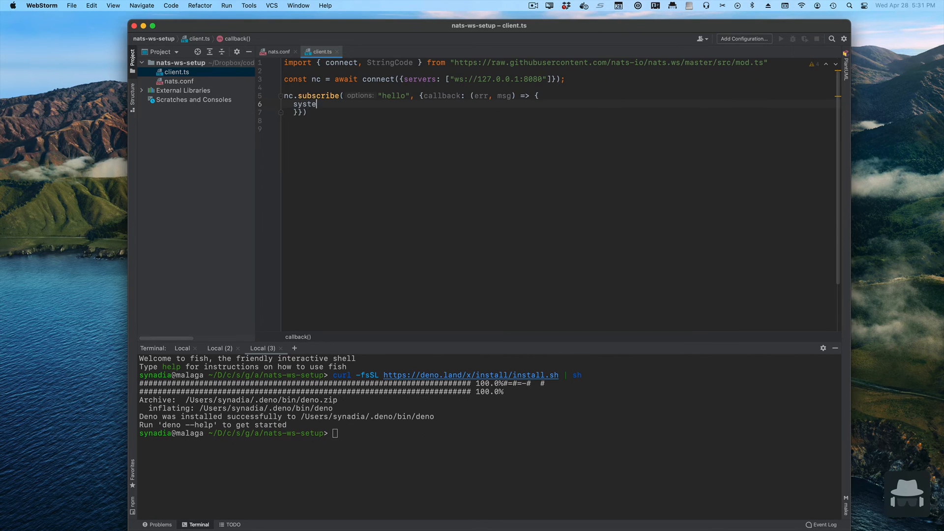
{"action": "type", "text": "console."}
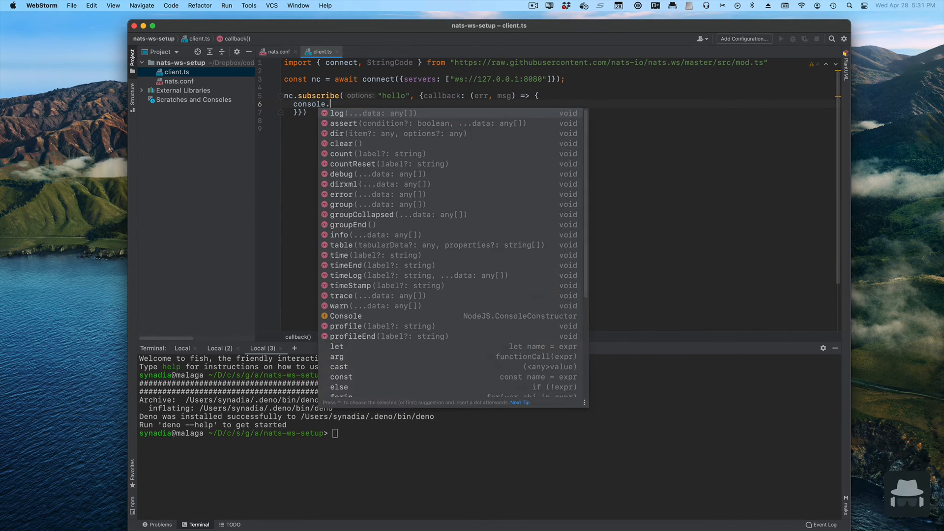
{"action": "left_click", "coordinate": [337, 113]}
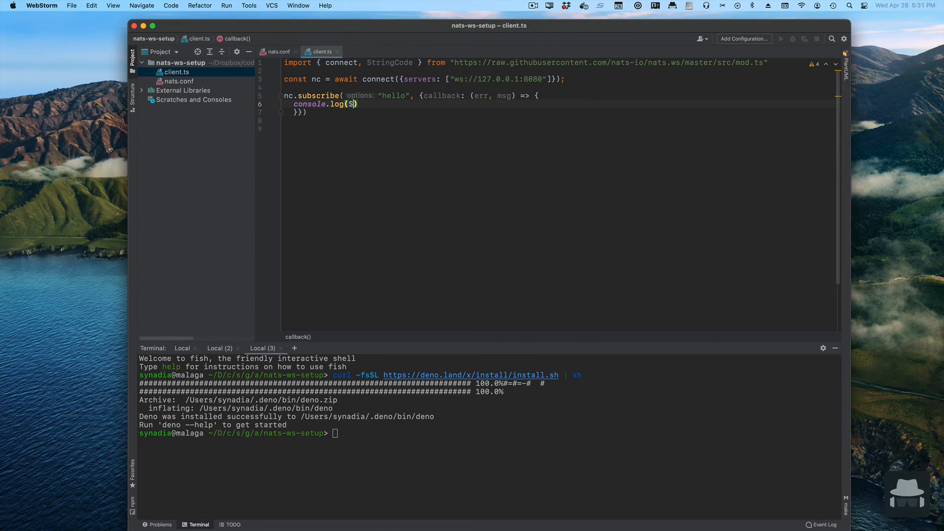
{"action": "type", "text": "{"}
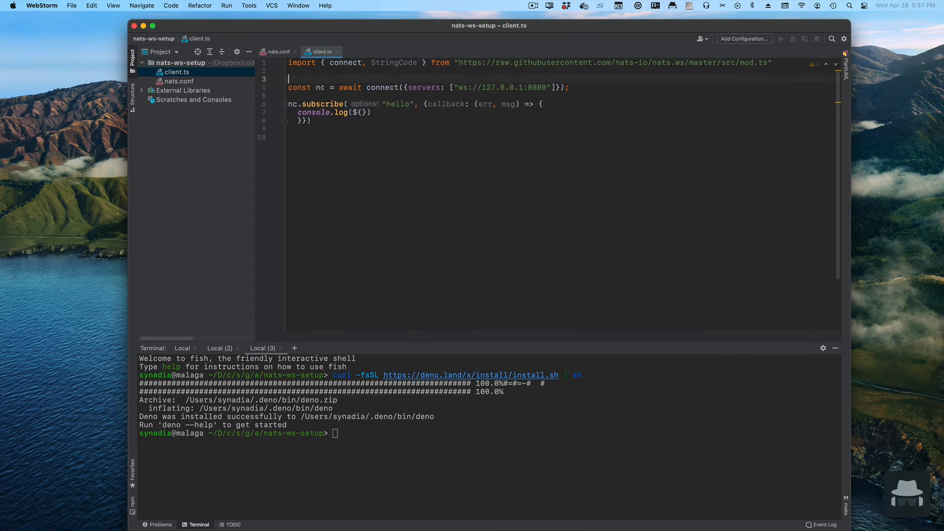
- Declare const sc = StringCode(); in client.ts
{"action": "type", "text": "const sc ="}
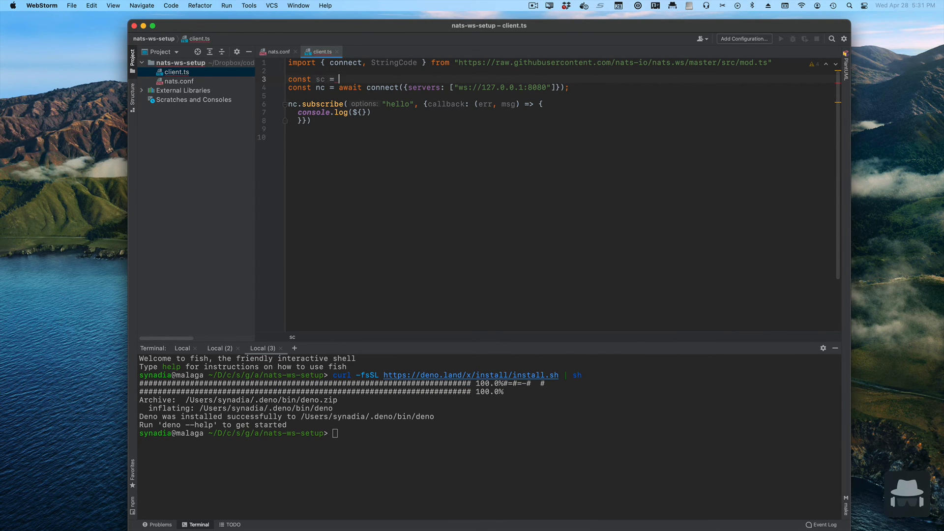
{"action": "type", "text": "StringCode"}
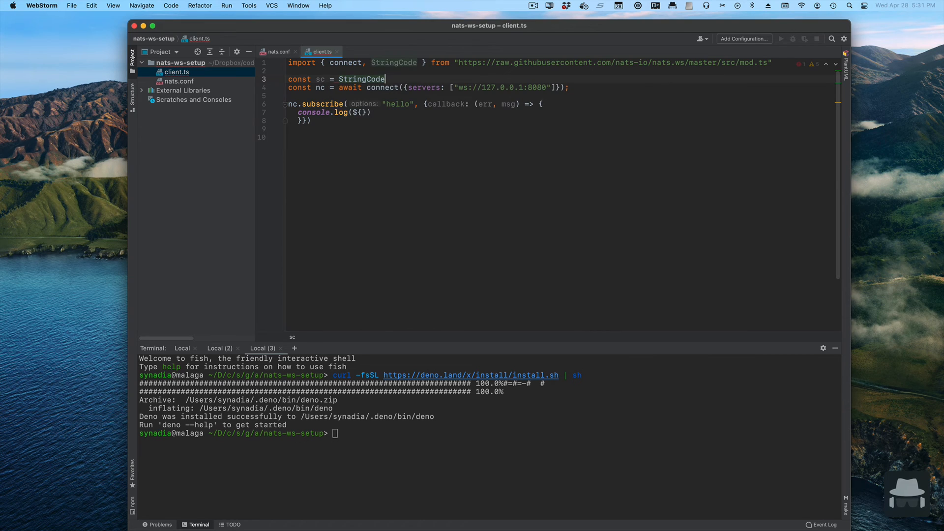
{"action": "type", "text": "();"}
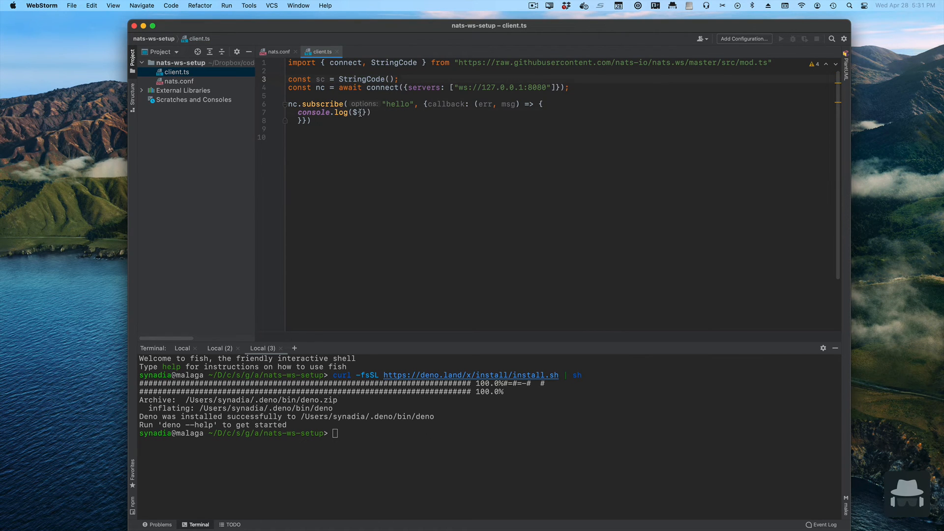
- Make the hello callback log `${sc.decode(msg.data)}`
{"action": "type", "text": "sc."}
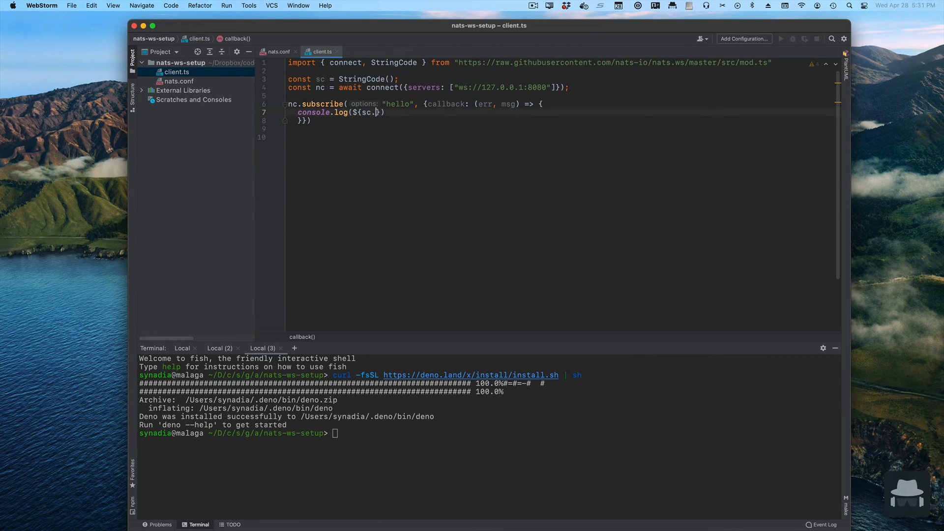
{"action": "type", "text": "ecode("}
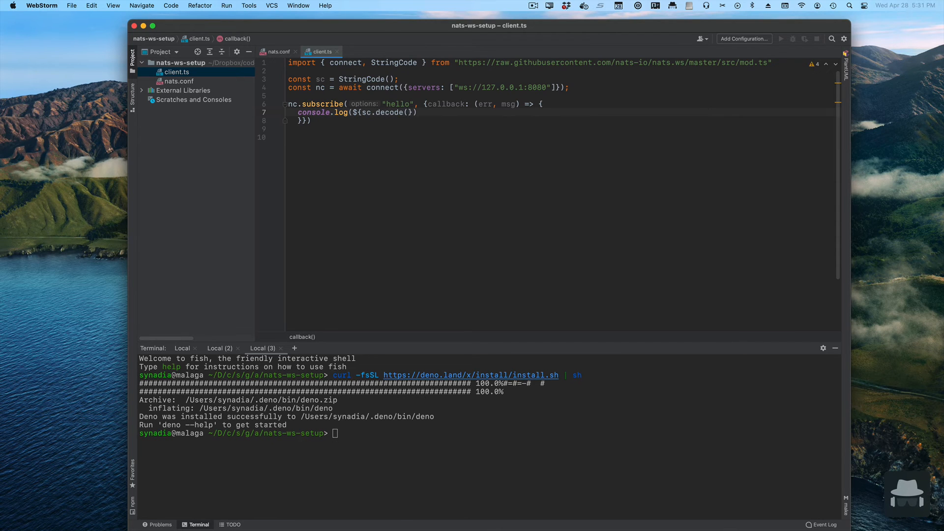
{"action": "type", "text": "msngs."}
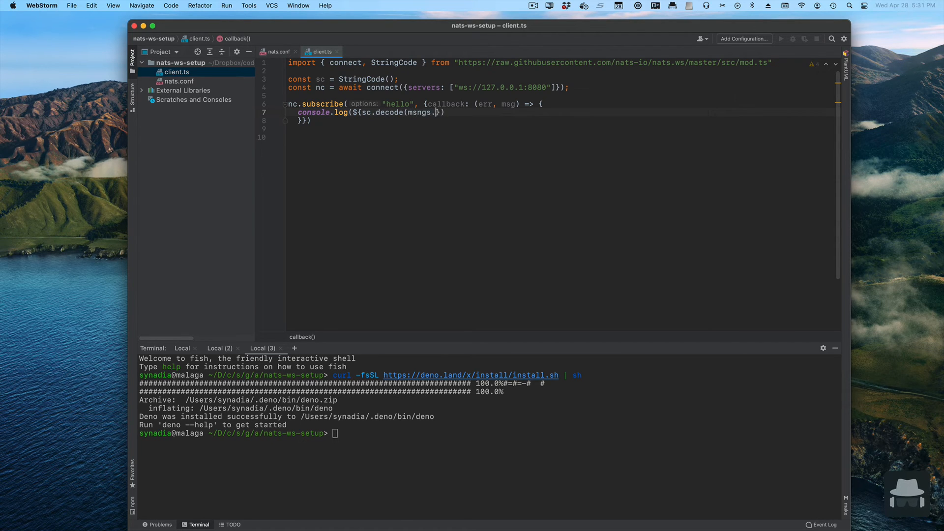
{"action": "type", "text": "msg.dat"}
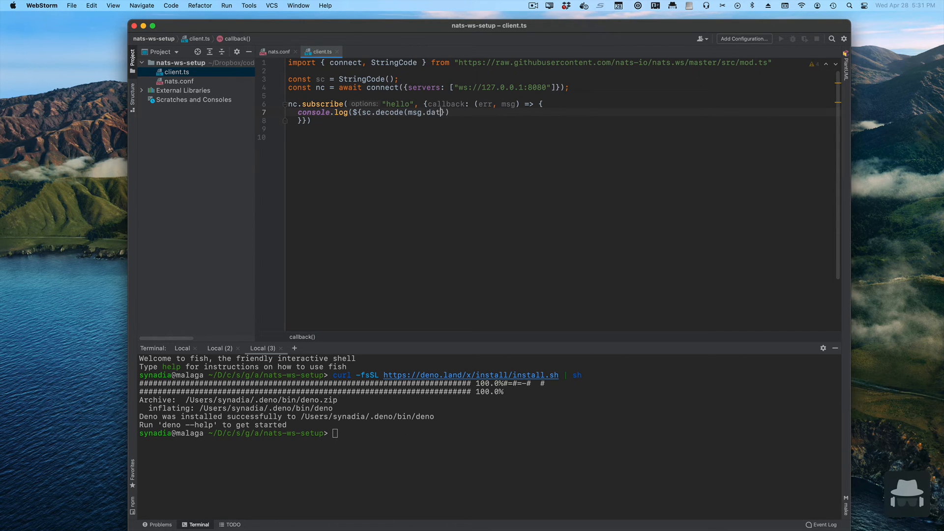
{"action": "type", "text": "a)"}
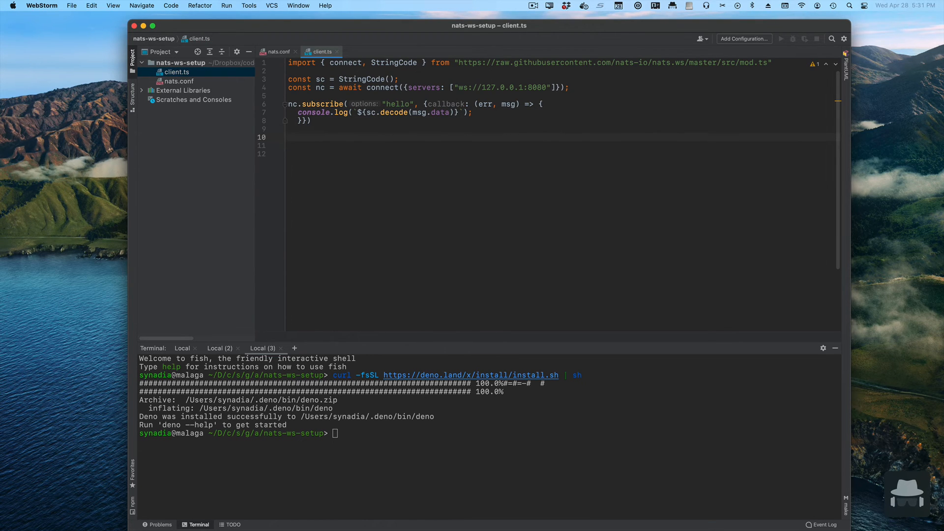
- Add nc.publish("hello", sc.encode("NATS from WebSocket!!!")); on line 10
{"action": "type", "text": "nc"}
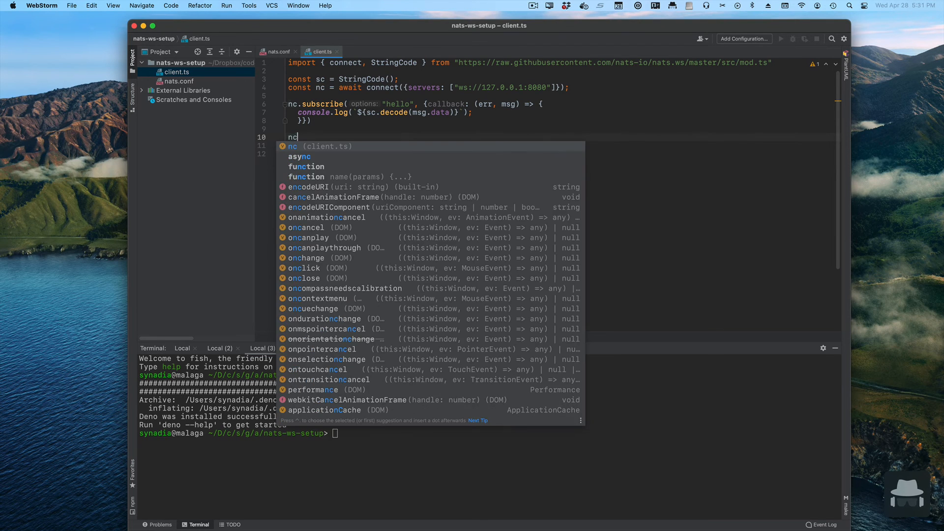
{"action": "type", "text": "."}
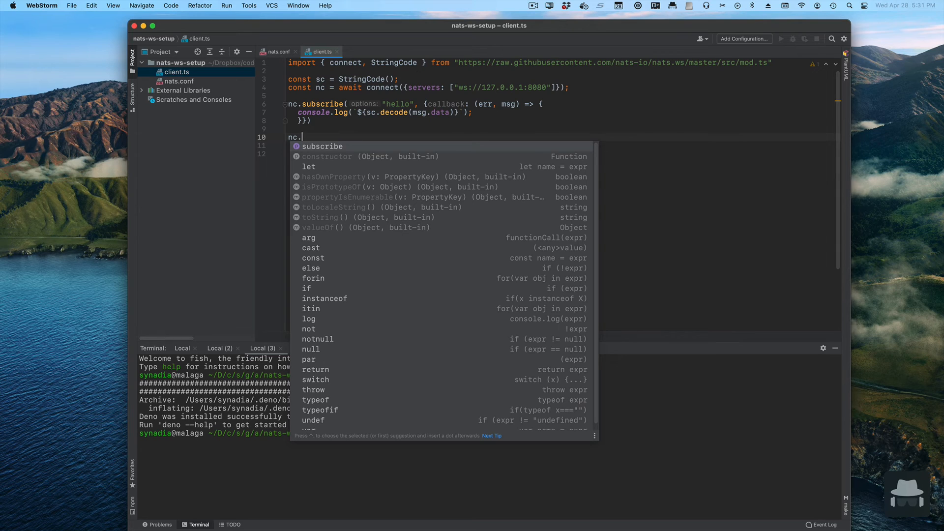
{"action": "type", "text": "publish"}
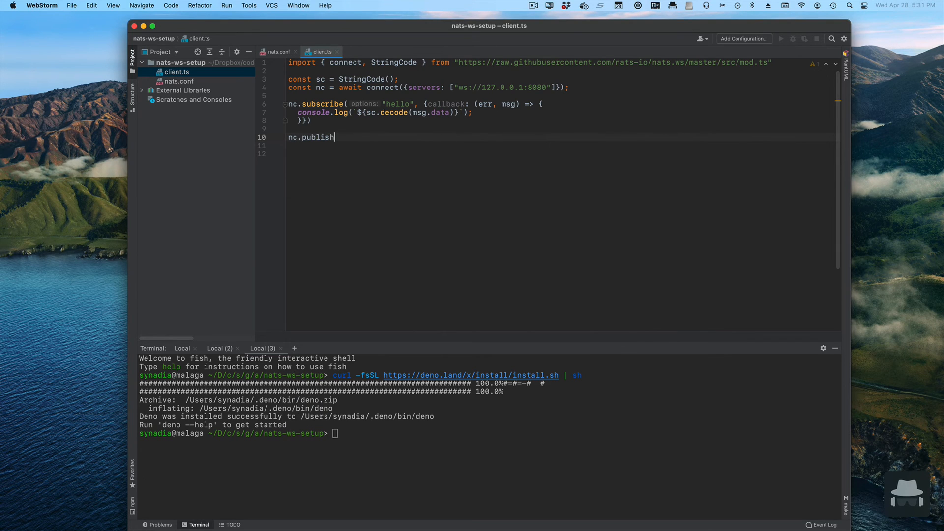
{"action": "type", "text": "(\"hell\")"}
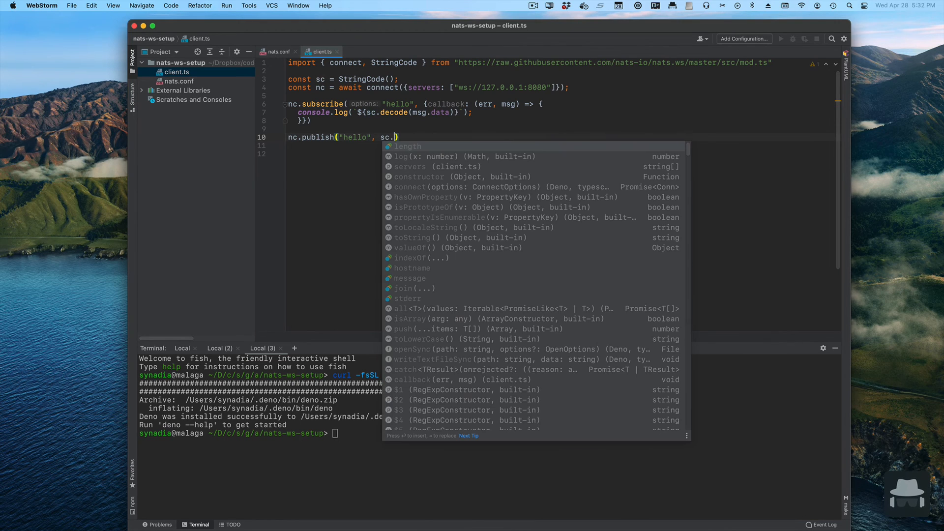
{"action": "type", "text": "encode(\""}
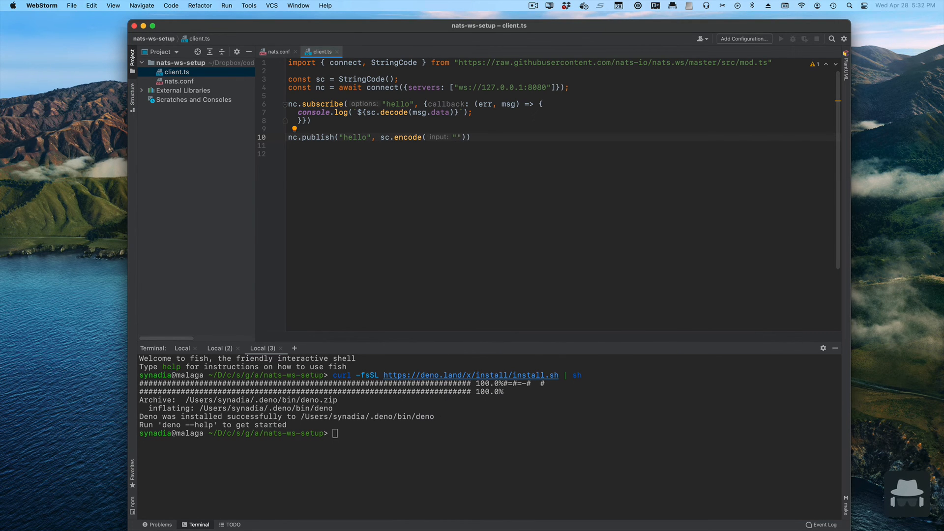
{"action": "type", "text": "NATS from W"}
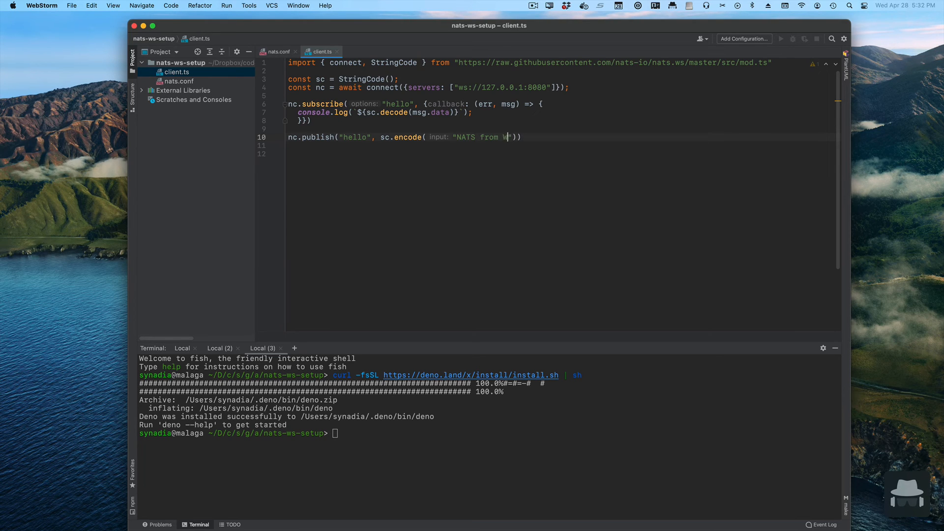
{"action": "type", "text": "ebSocket"}
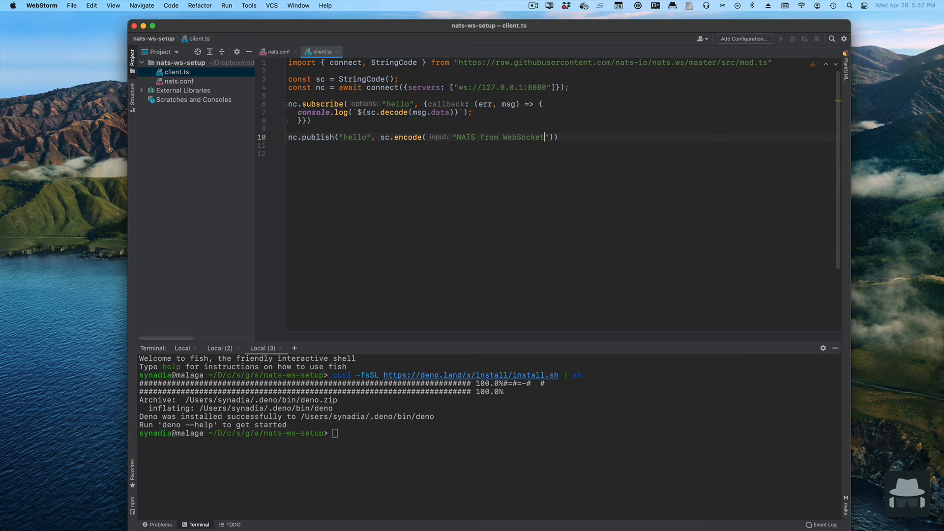
{"action": "type", "text": "!!!));"}
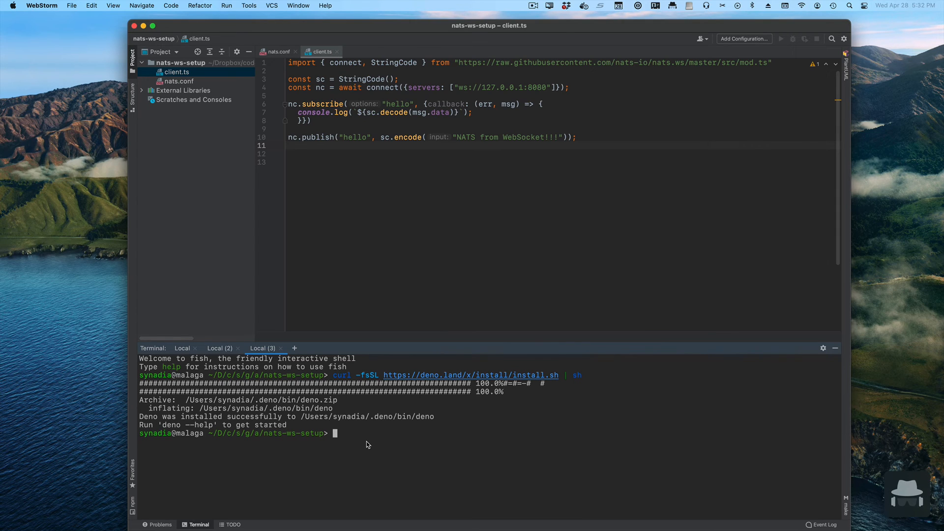
- Run deno run -A client.ts in the terminal, hitting the StringCode export error
{"action": "type", "text": "deno run -A --unstable client.ts"}
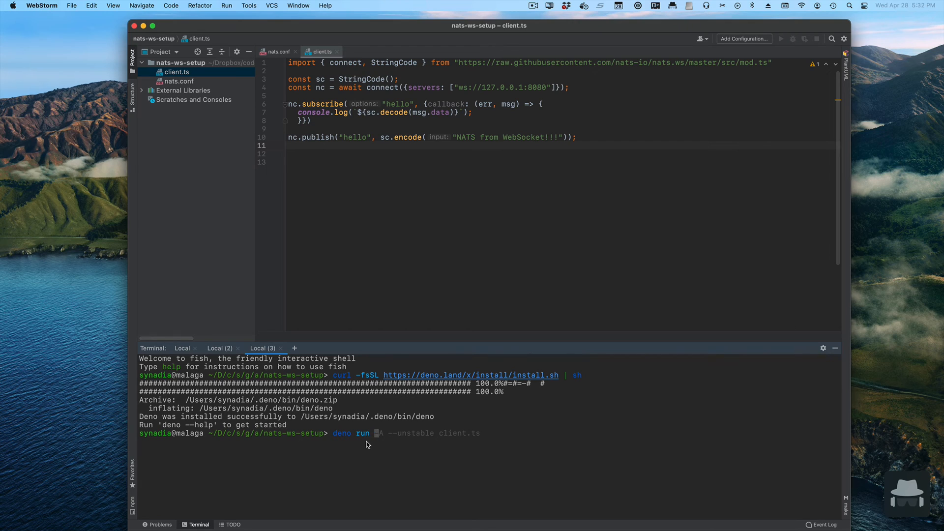
{"action": "type", "text": "-A"}
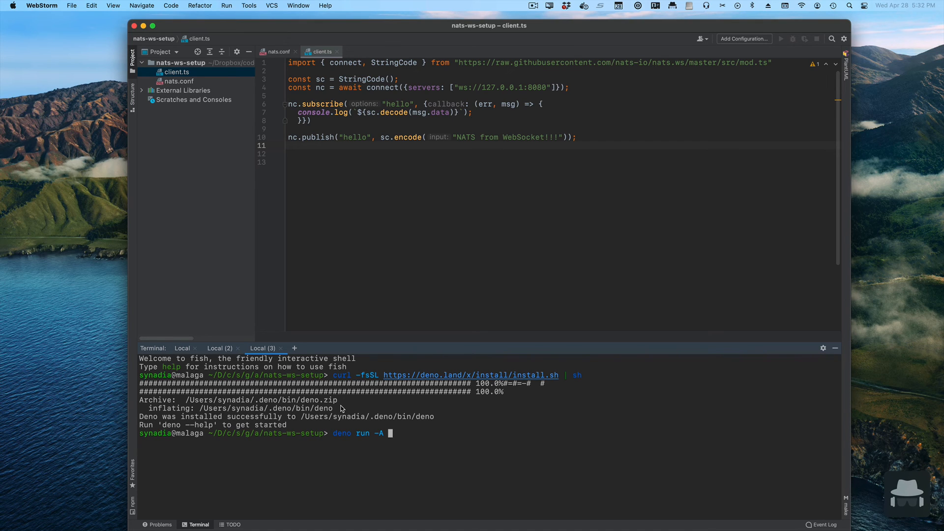
{"action": "type", "text": "client.ts"}
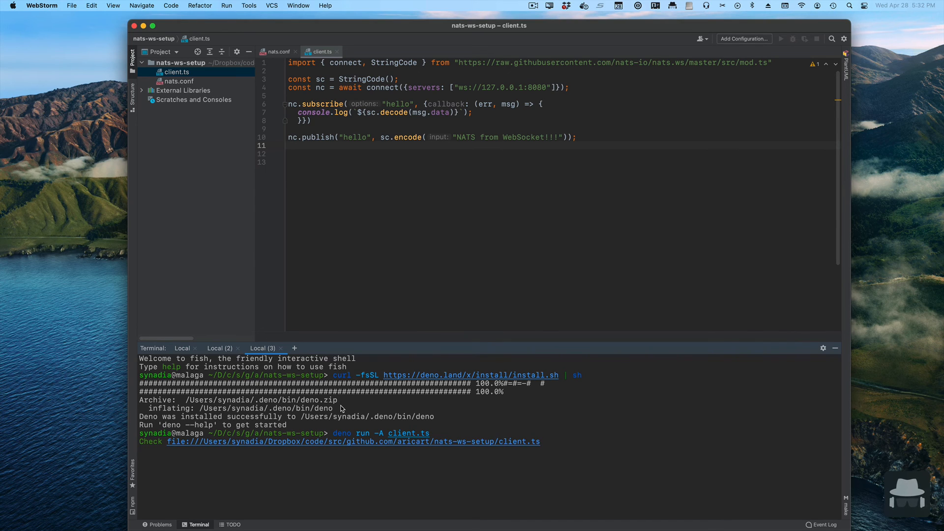
{"action": "key", "text": "enter"}
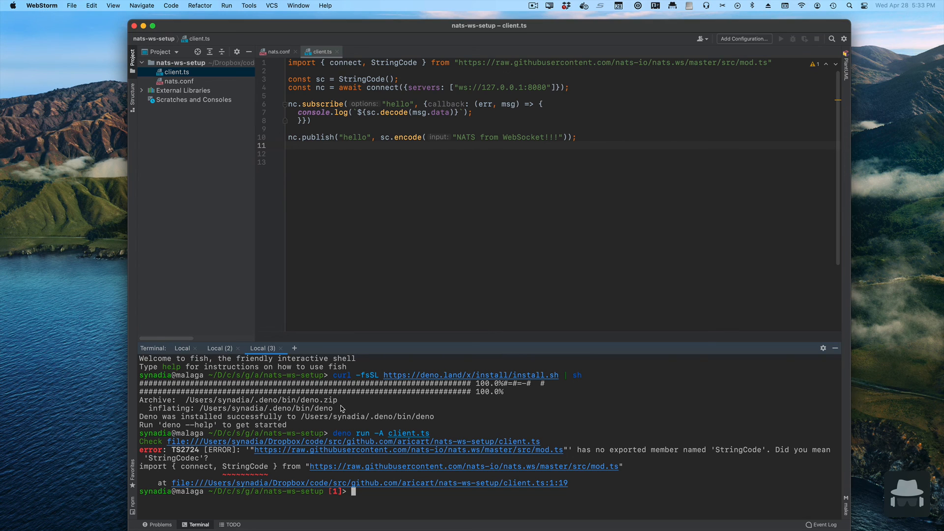
{"action": "mouse_move", "coordinate": [414, 62]}
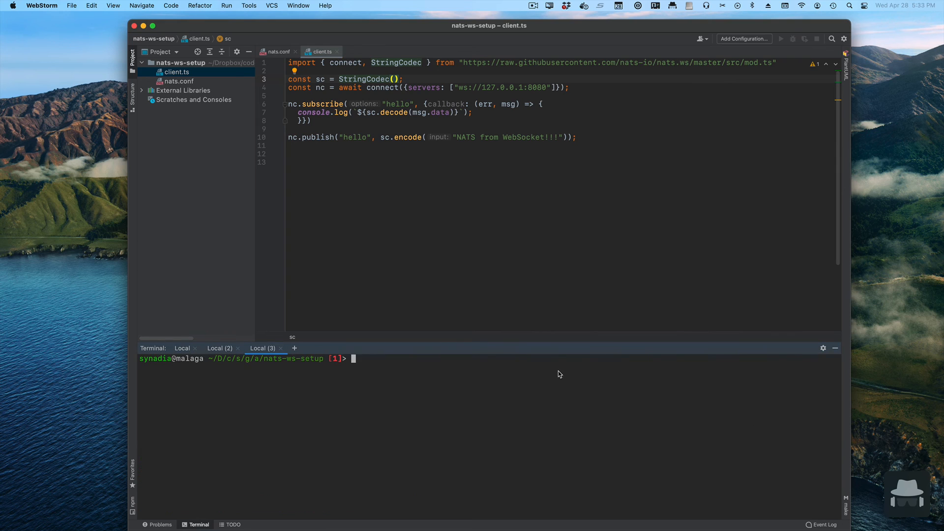
- Rerun deno run -A client.ts after the StringCodec fix so it prints the message
{"action": "type", "text": "deno run -A client.ts"}
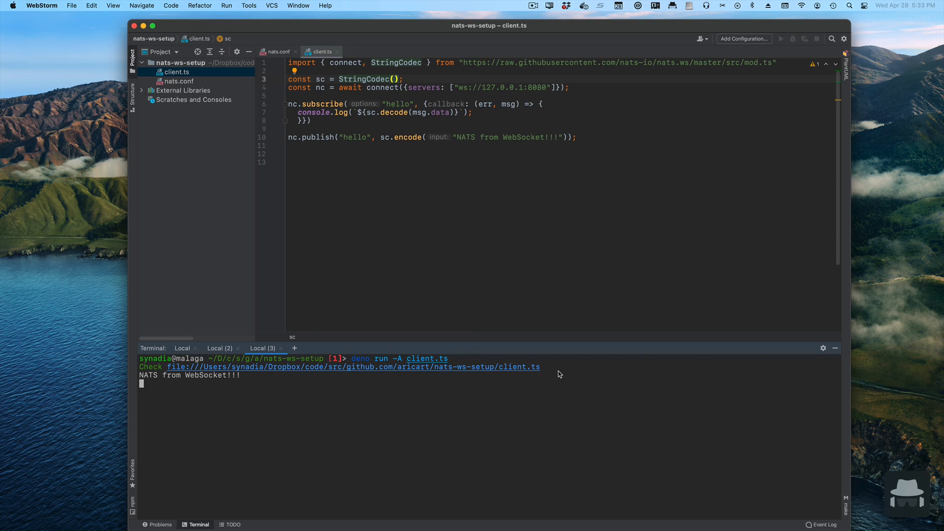
{"action": "mouse_move", "coordinate": [499, 316]}
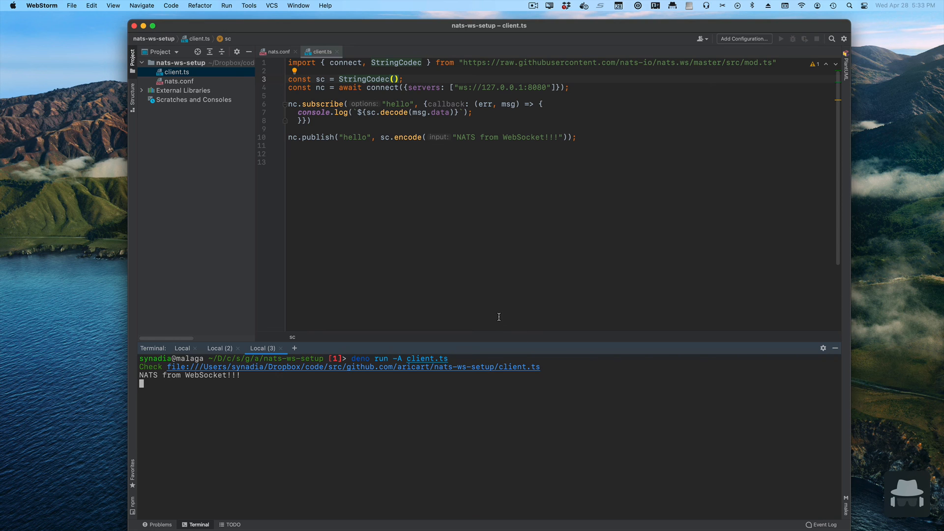
{"action": "mouse_move", "coordinate": [495, 314]}
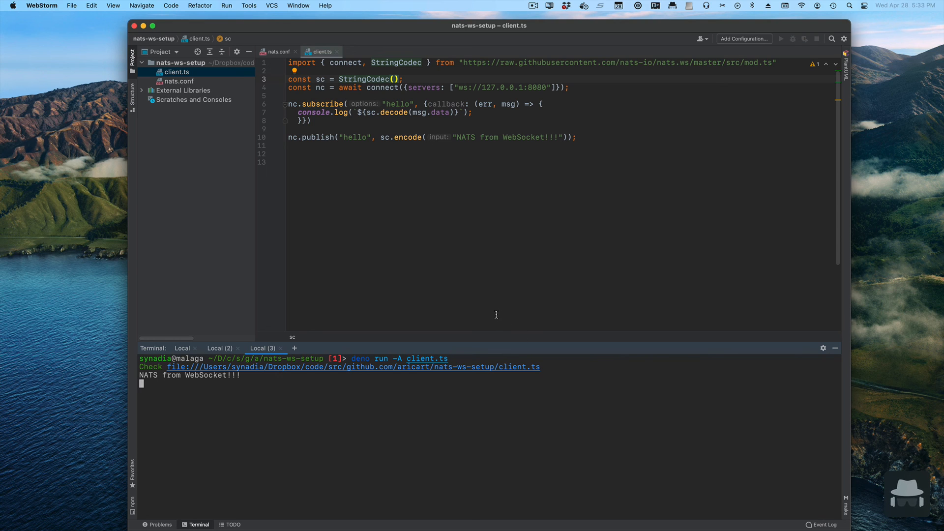